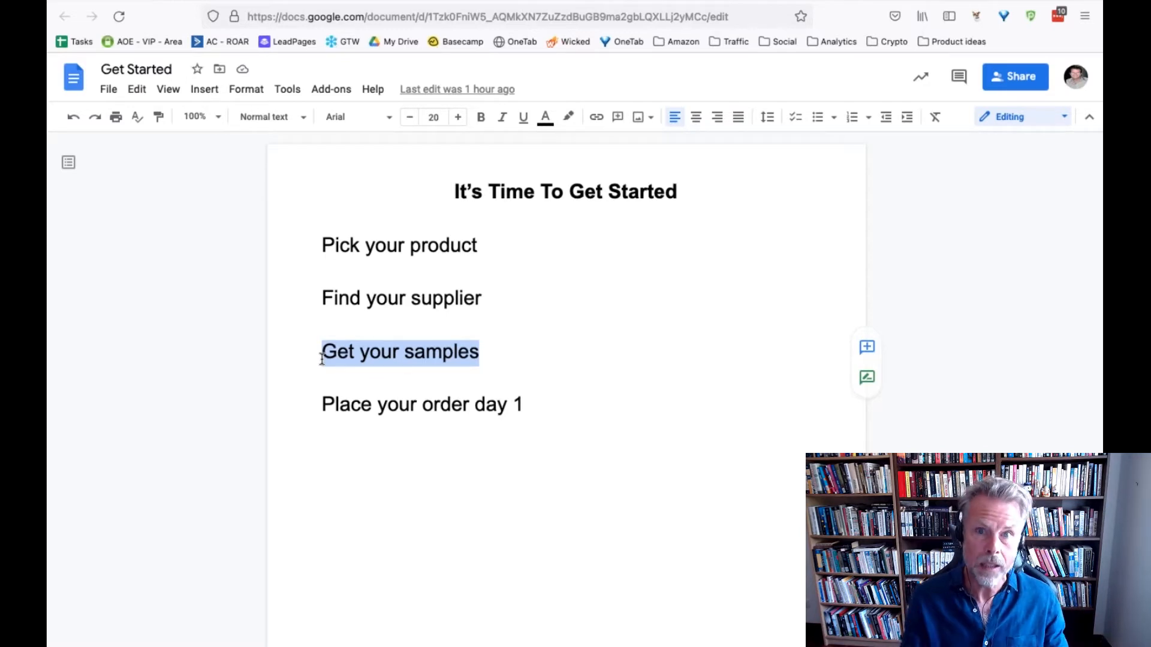
# Step: Turn the 'Place your order day 1' line into numbered item 1 and start item 2
pyautogui.click(532, 405)
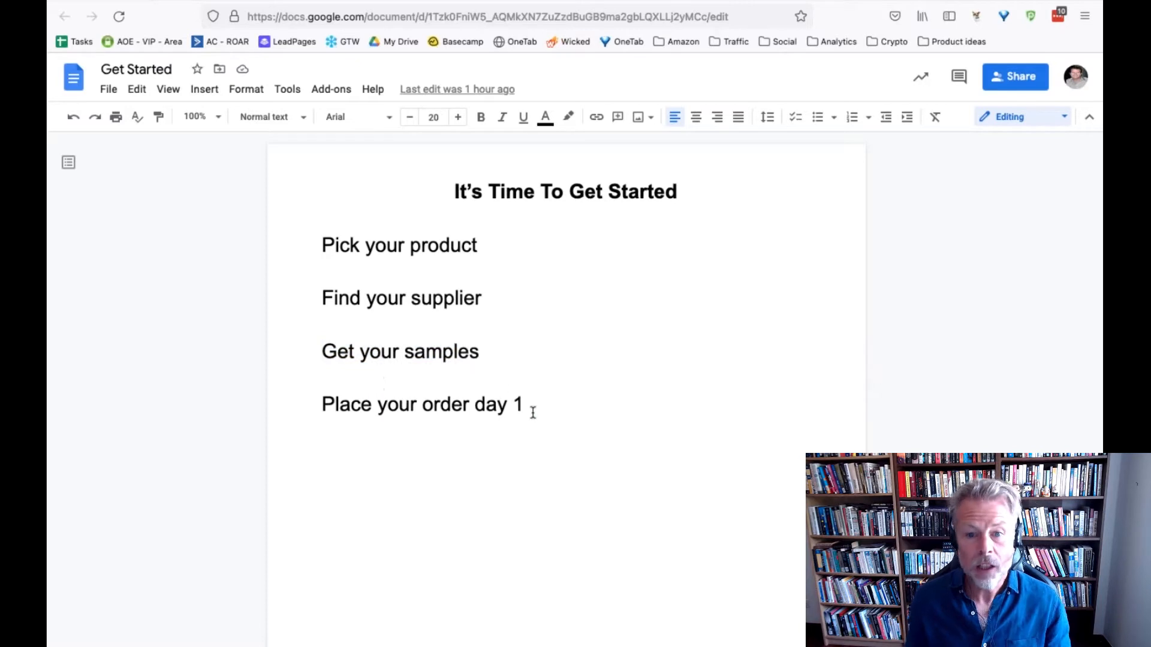
pyautogui.tripleClick(420, 404)
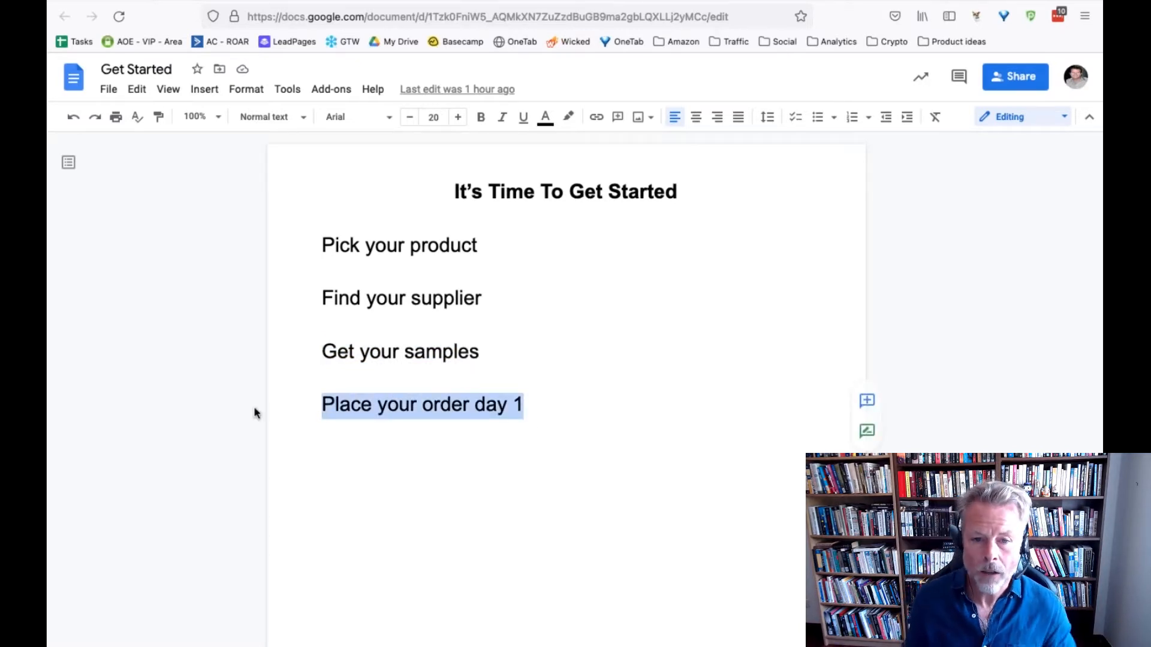
pyautogui.write('1.')
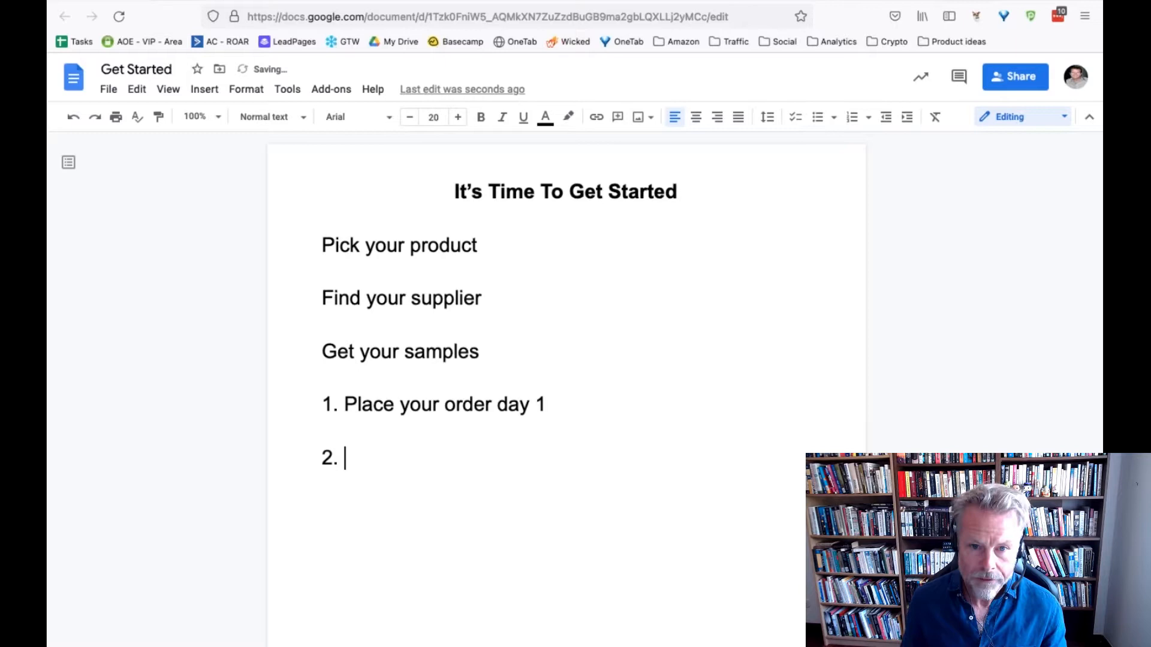
# Step: Enter 'Production - 21 (22)' as list item 2, fixing a stray letter, then start item 3
pyautogui.write('Production t')
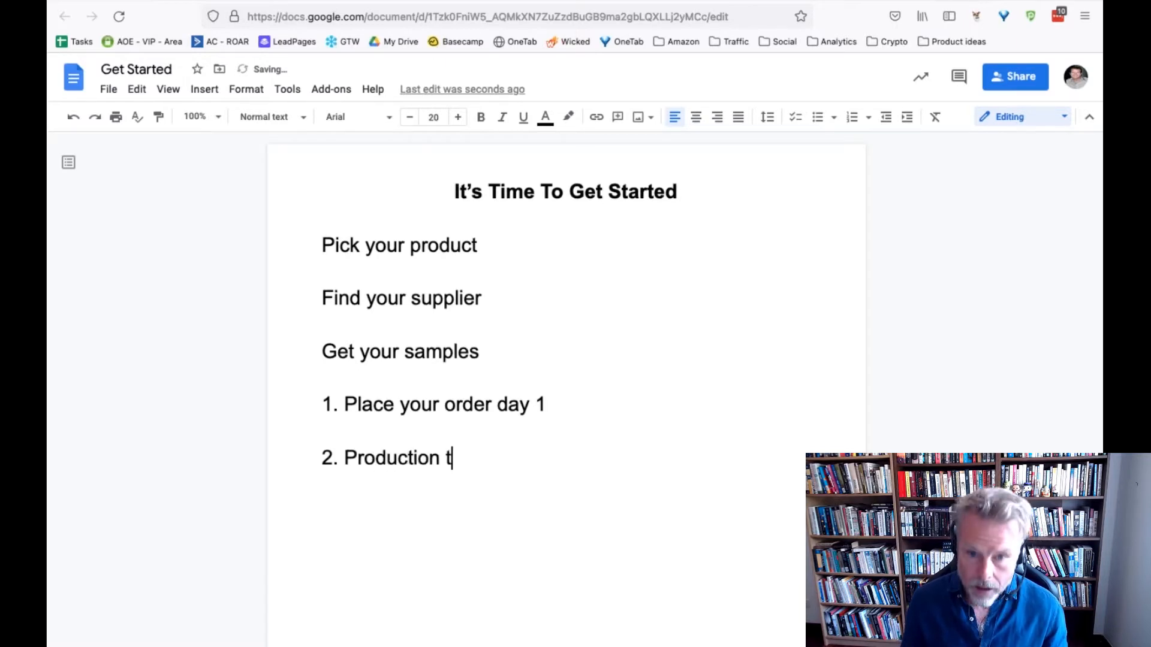
pyautogui.press('Backspace')
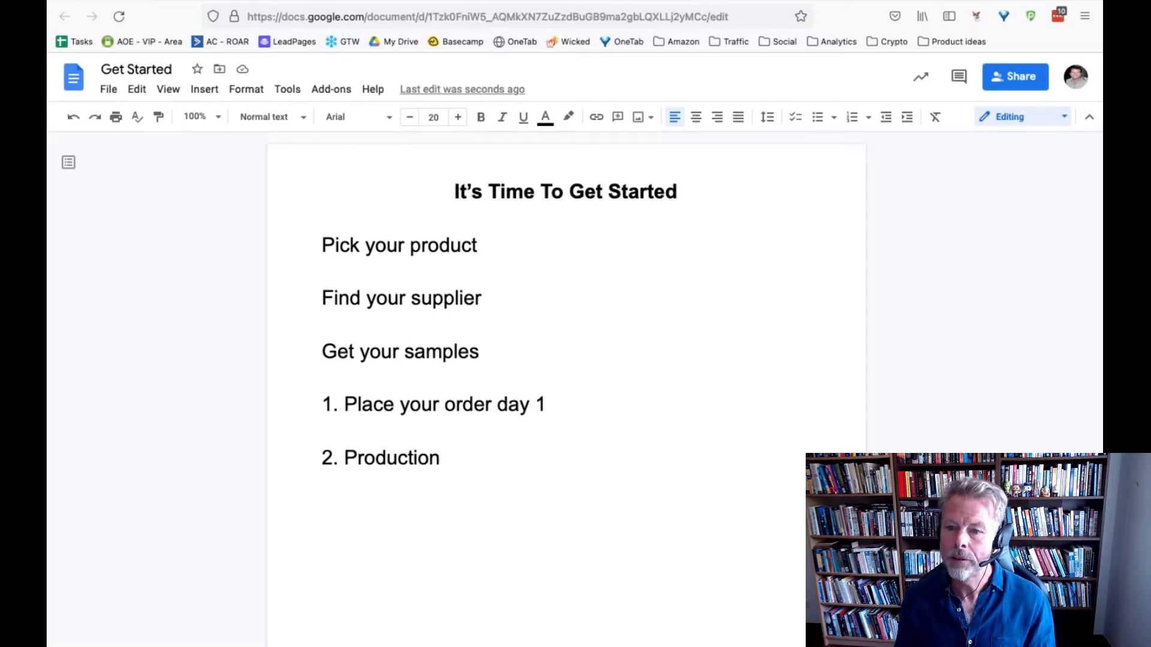
pyautogui.click(440, 457)
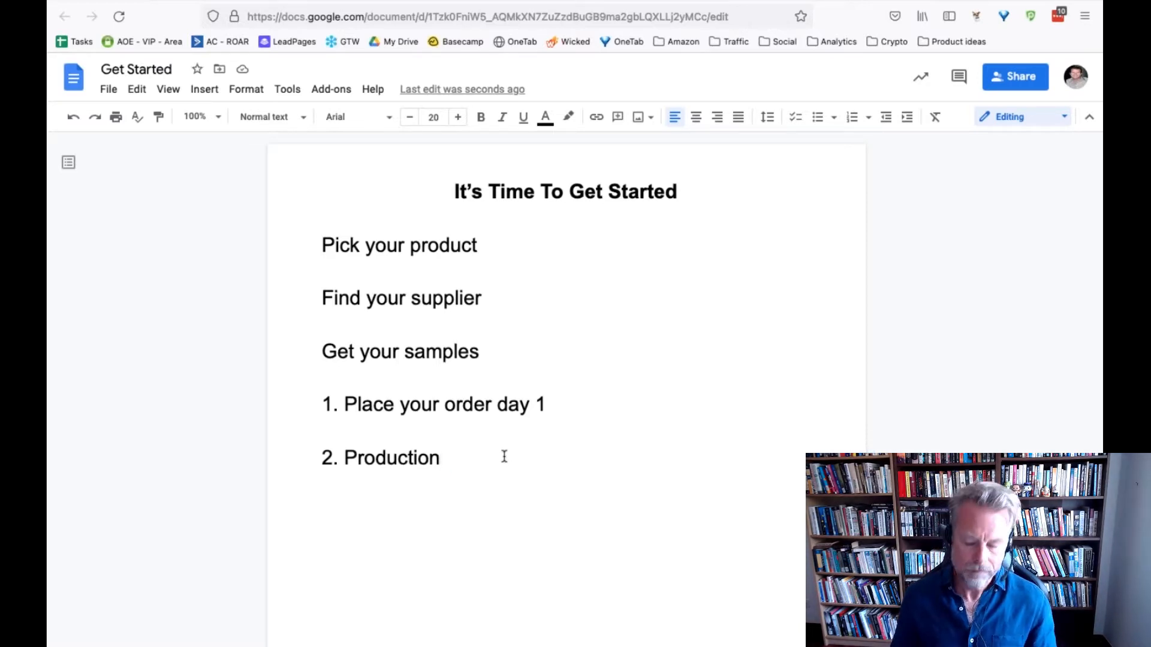
pyautogui.write('-')
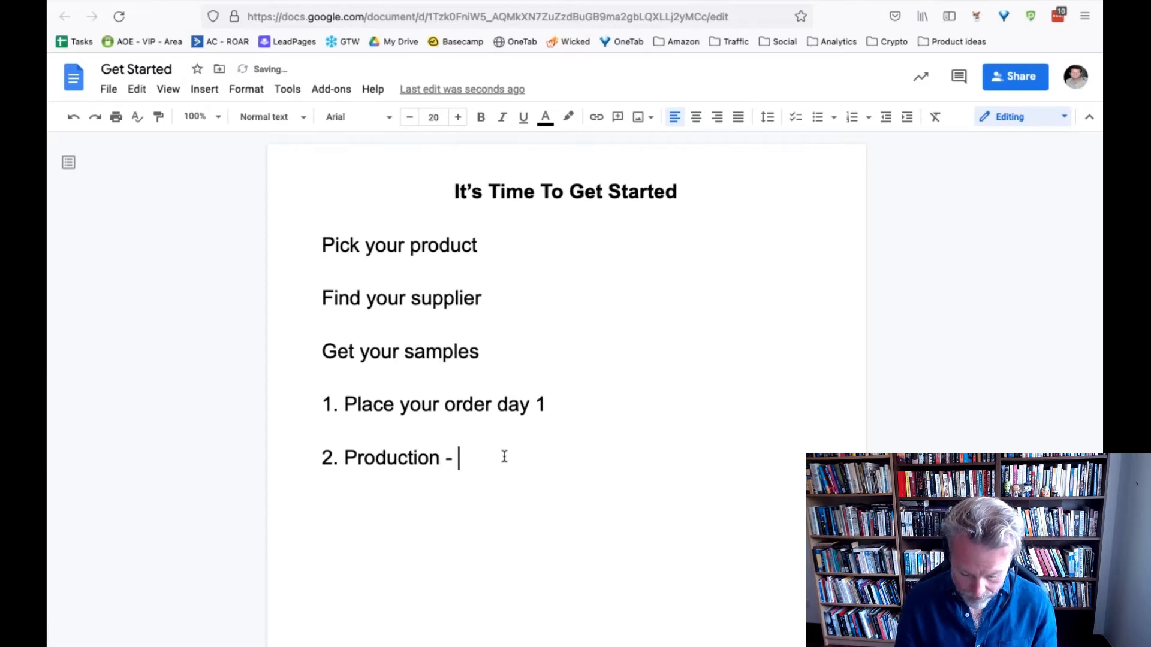
pyautogui.write('21')
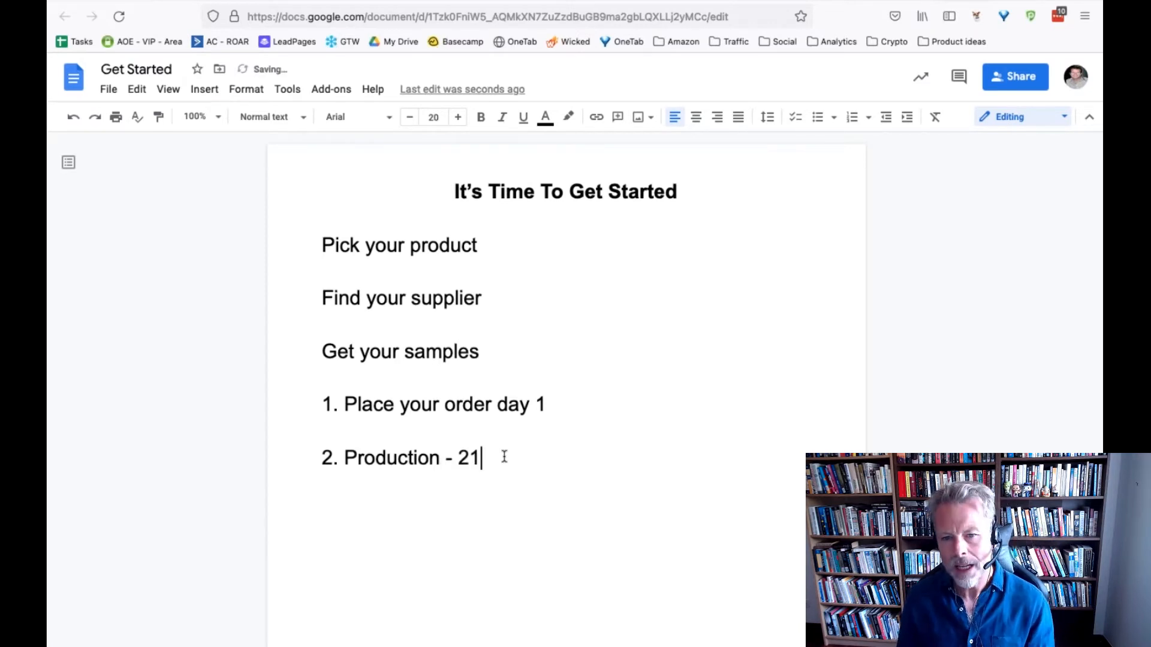
pyautogui.write('" "')
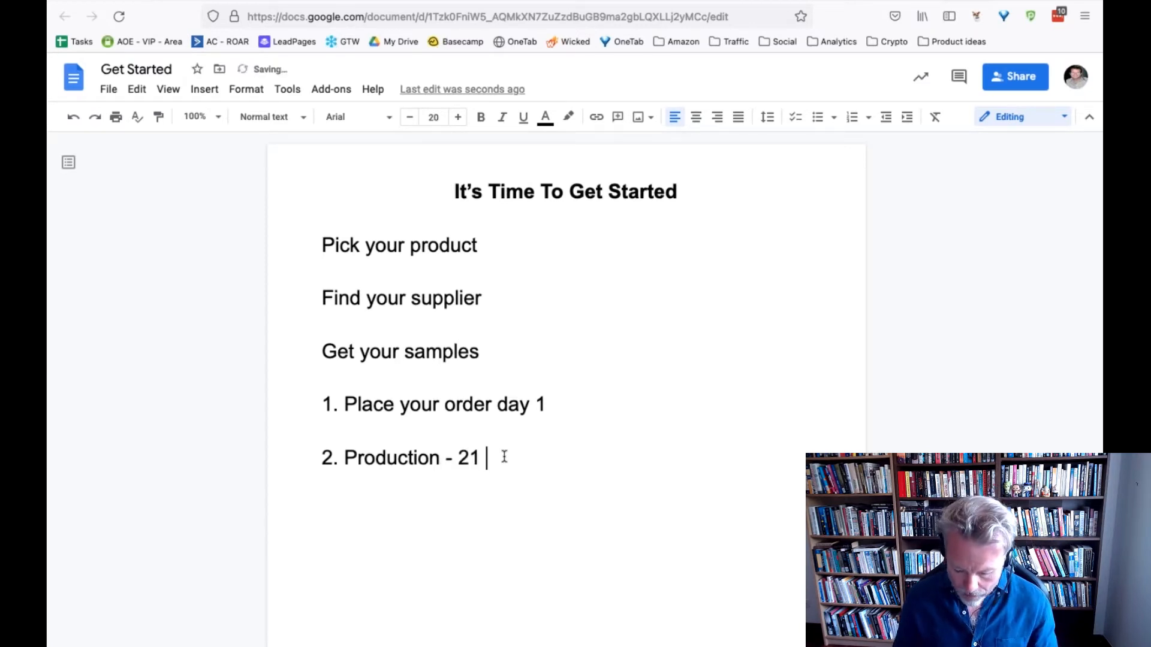
pyautogui.write('(22)')
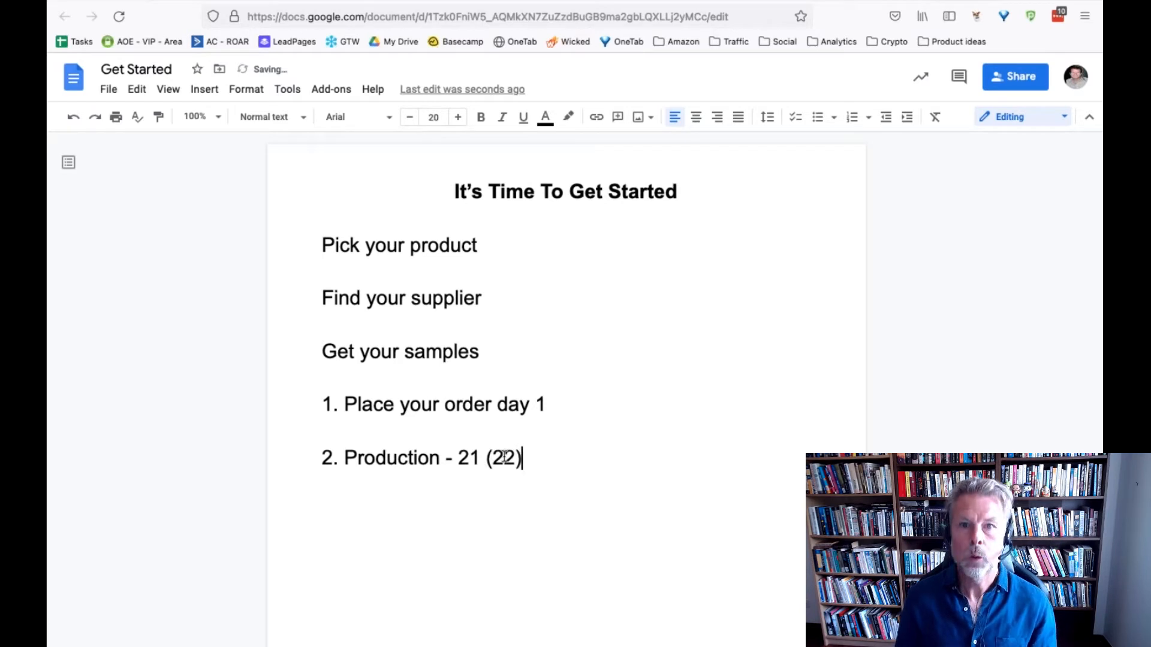
pyautogui.moveTo(410, 297); pyautogui.dragTo(478, 350)
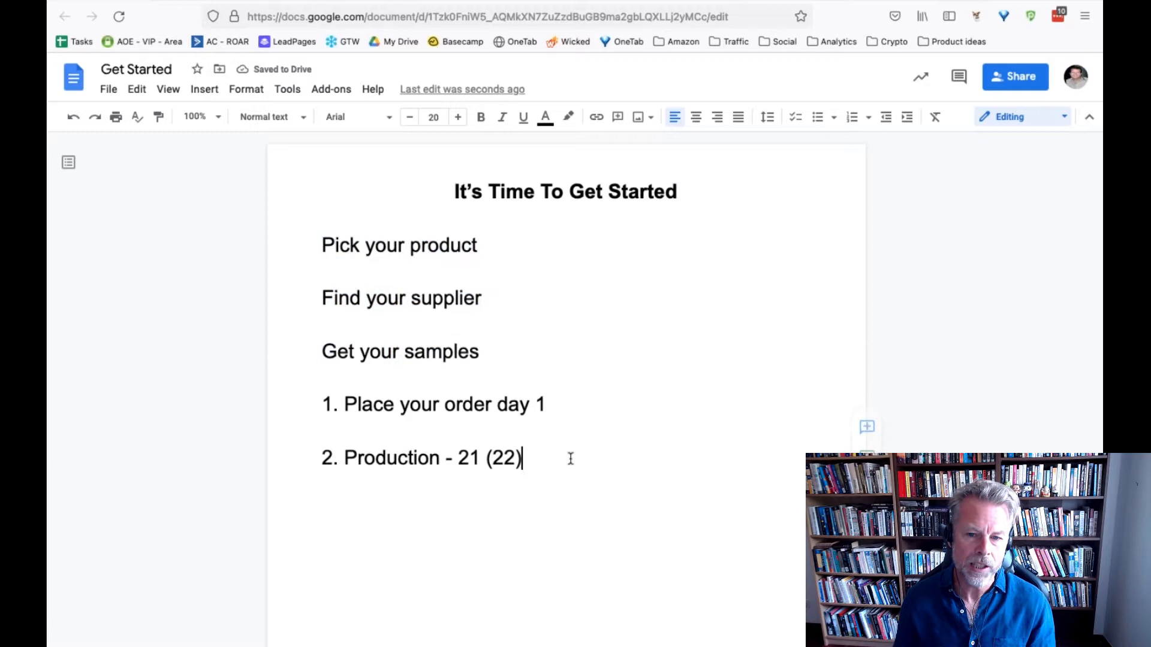
pyautogui.press('enter')
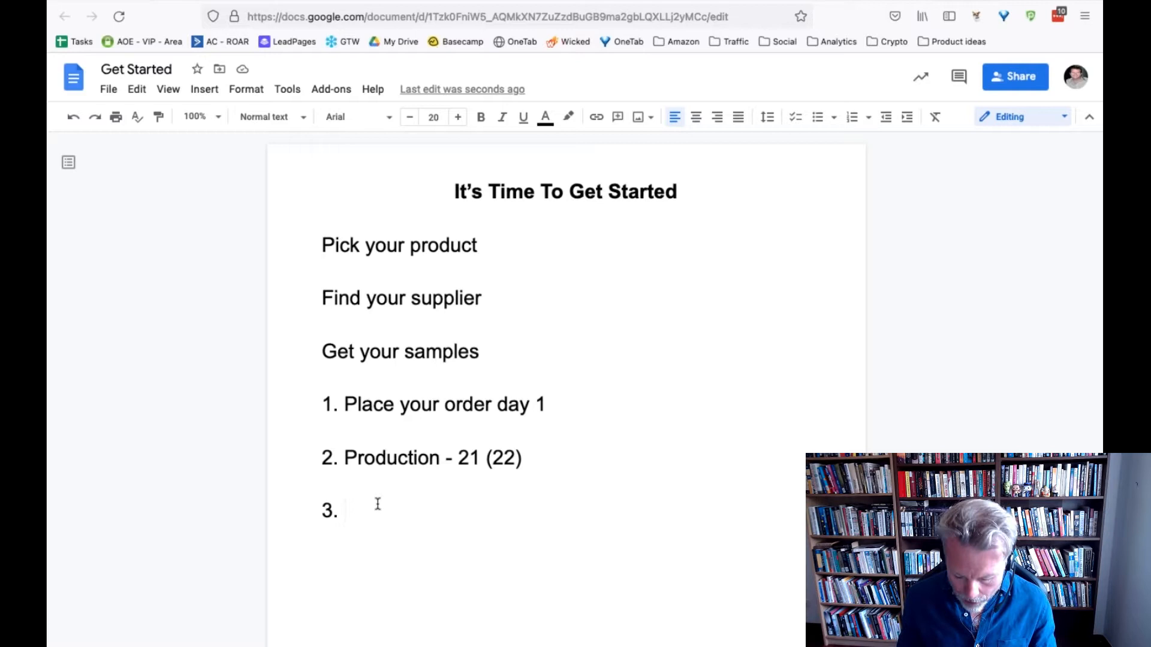
# Step: Enter 'Freight - 5 (27)' as list item 3 and begin item 4
pyautogui.write('Frieght')
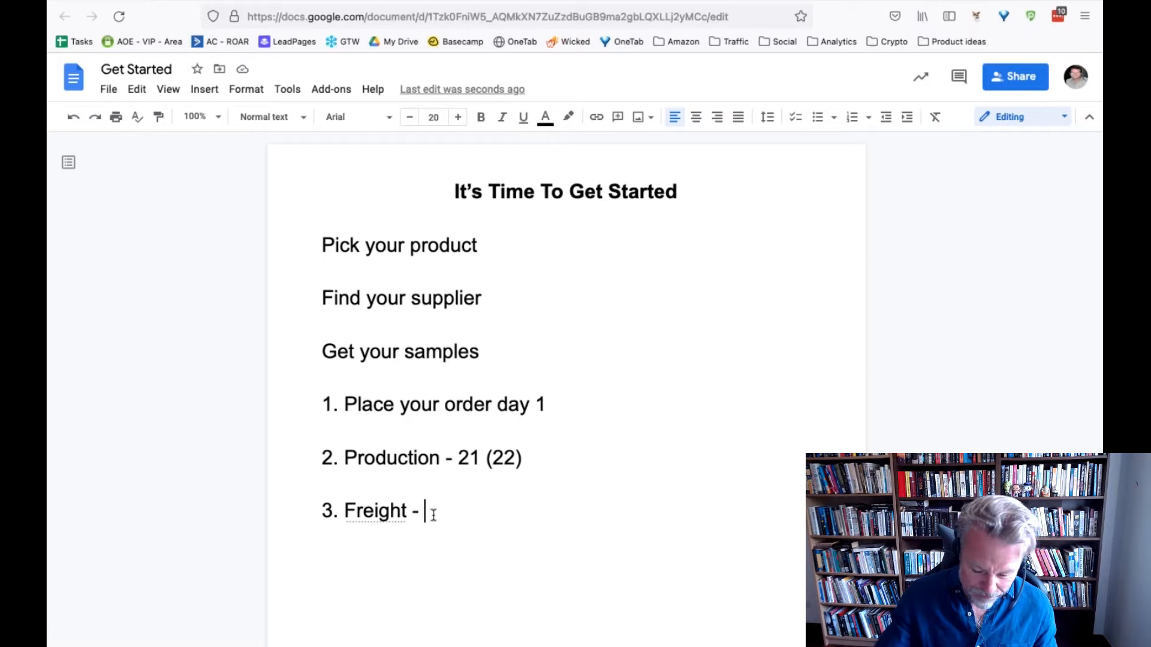
pyautogui.write('5')
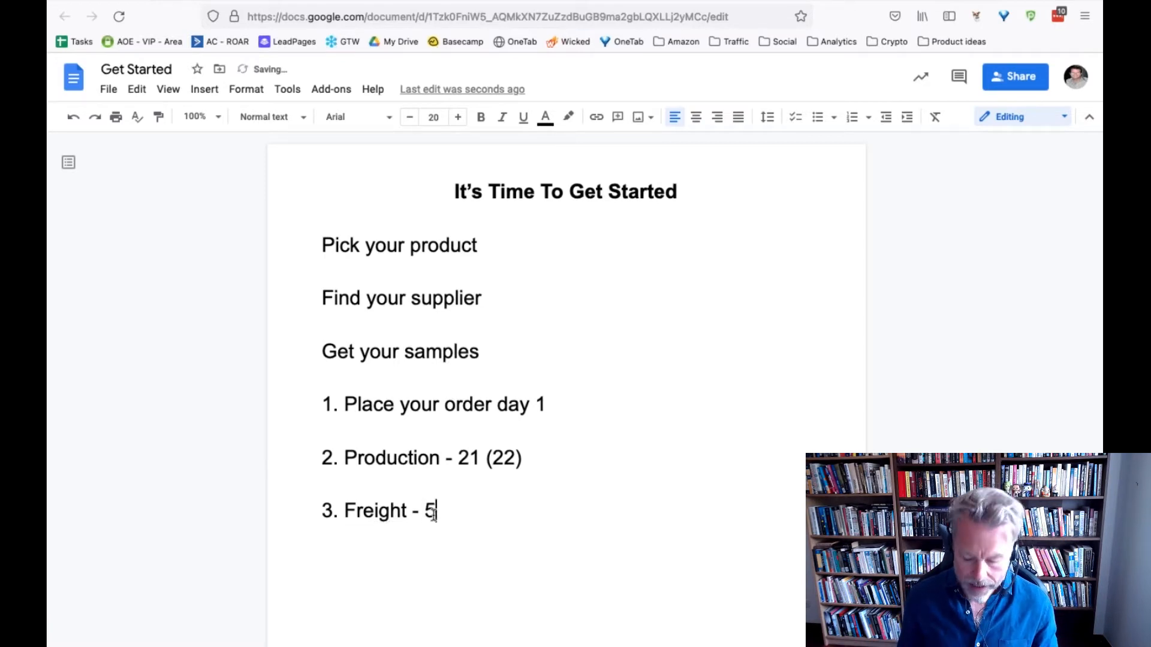
pyautogui.write('(')
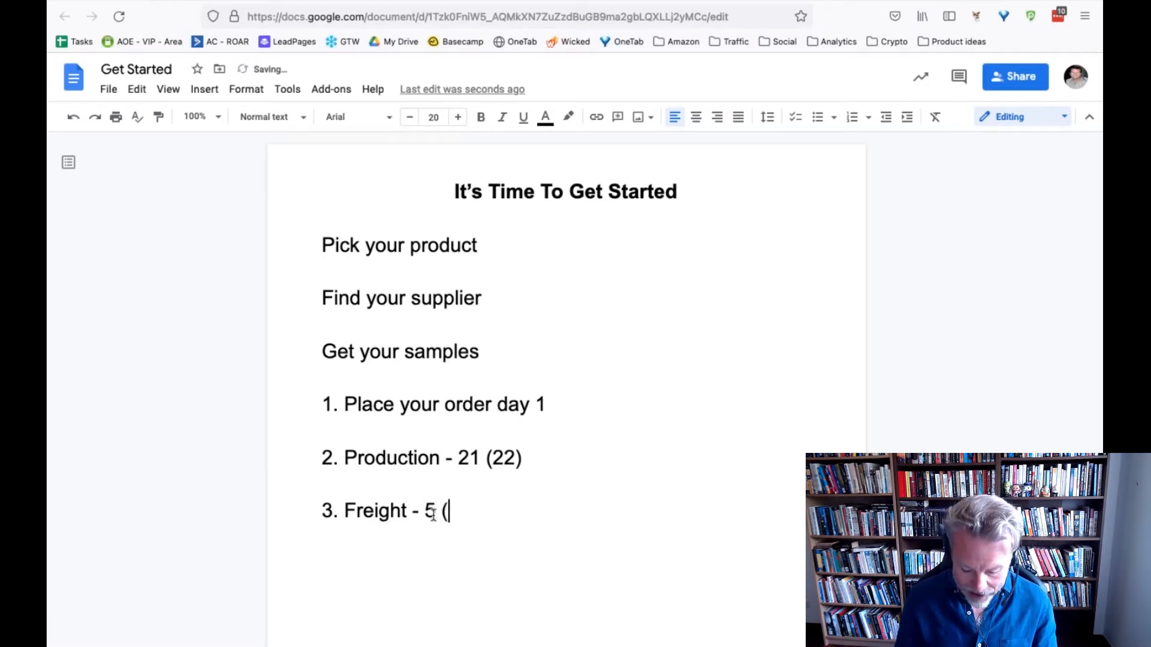
pyautogui.write('27')
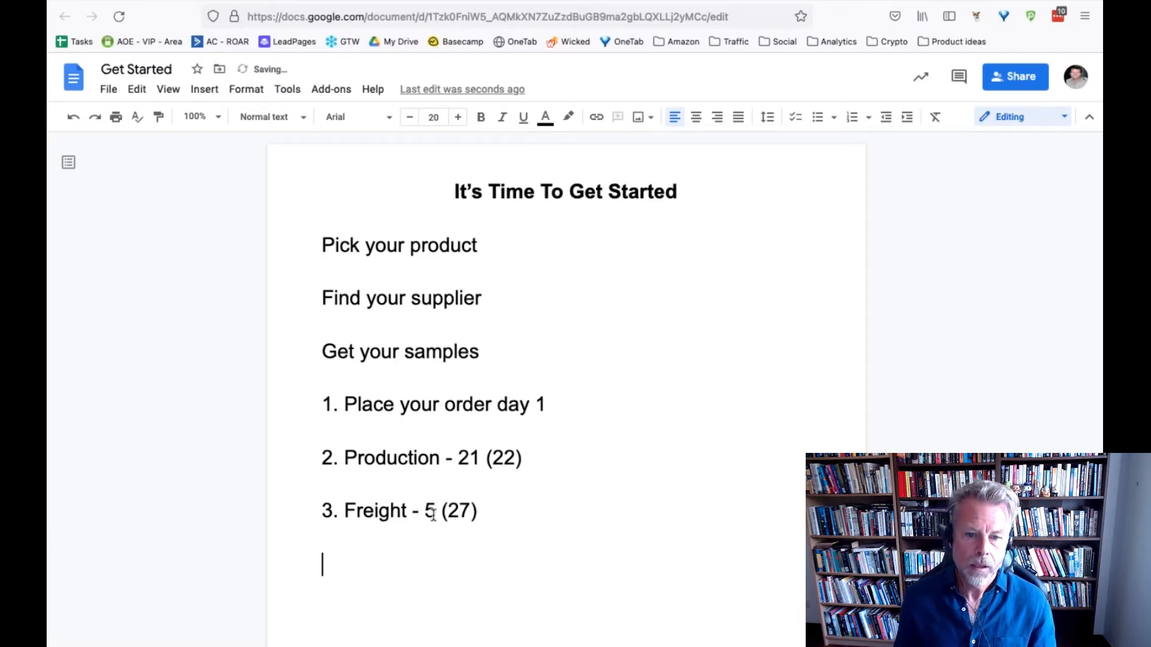
pyautogui.write('4-')
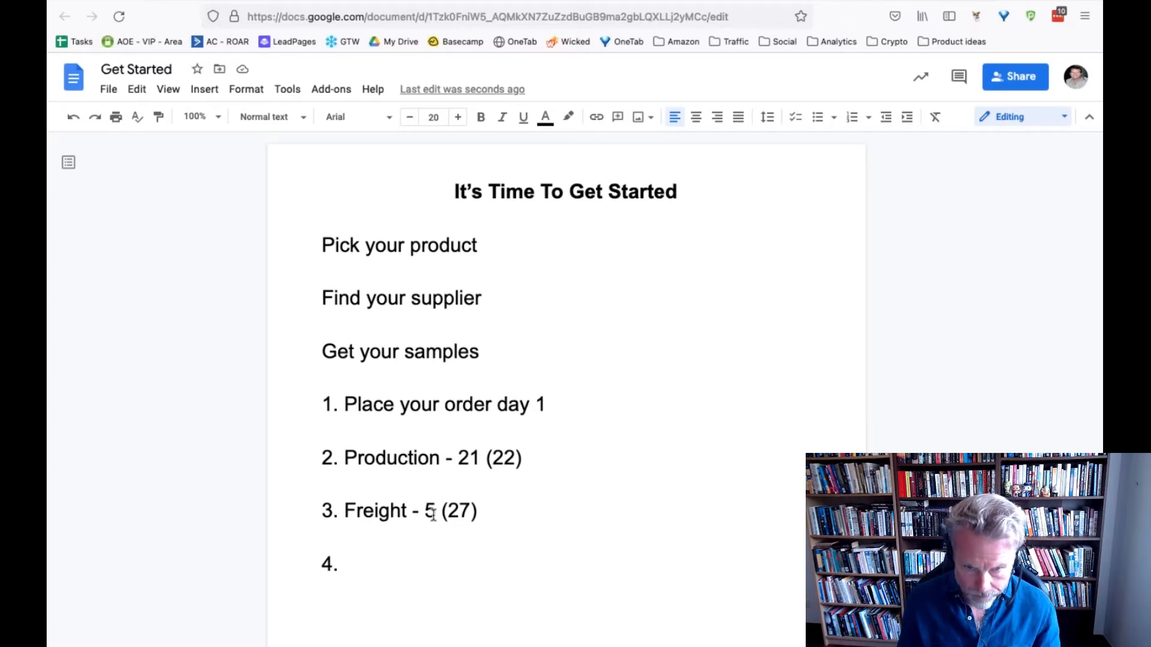
# Step: Enter 'Freight - 25 (52)' as list item 4 and begin a line starting with '5'
pyautogui.write('Freight')
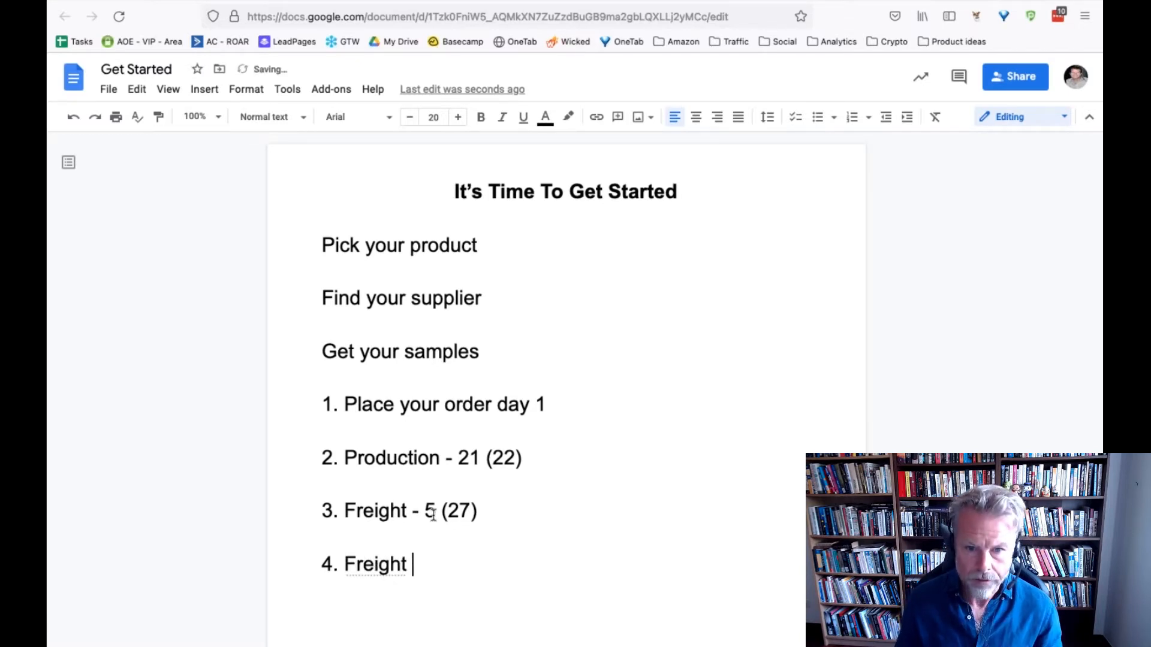
pyautogui.write('-')
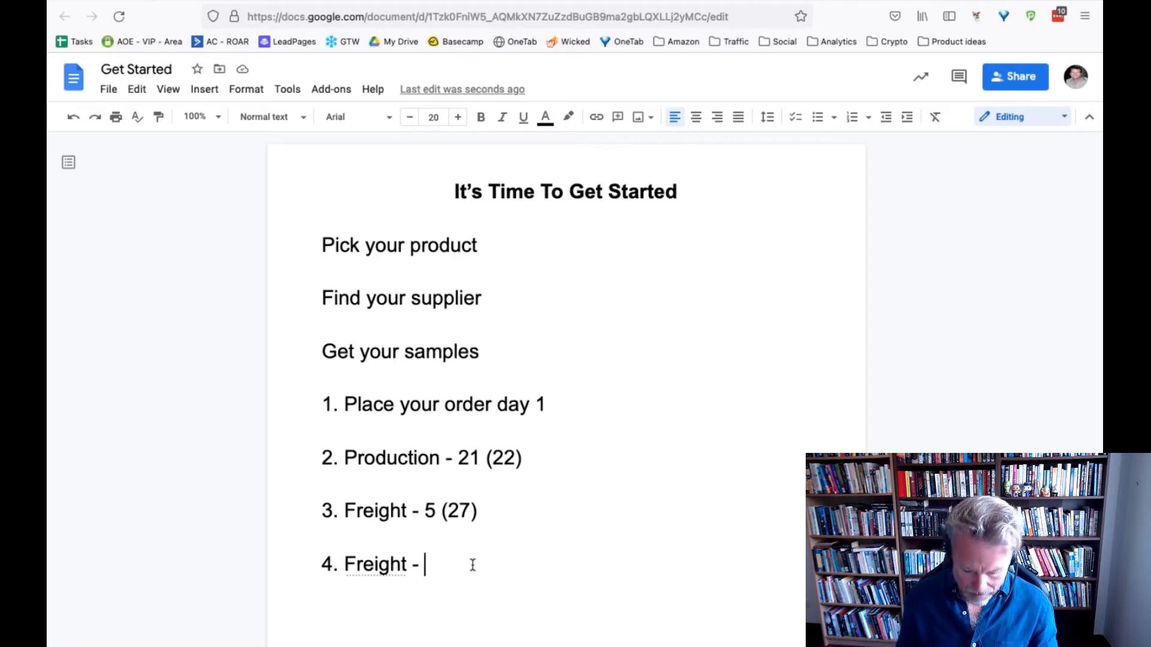
pyautogui.write('25')
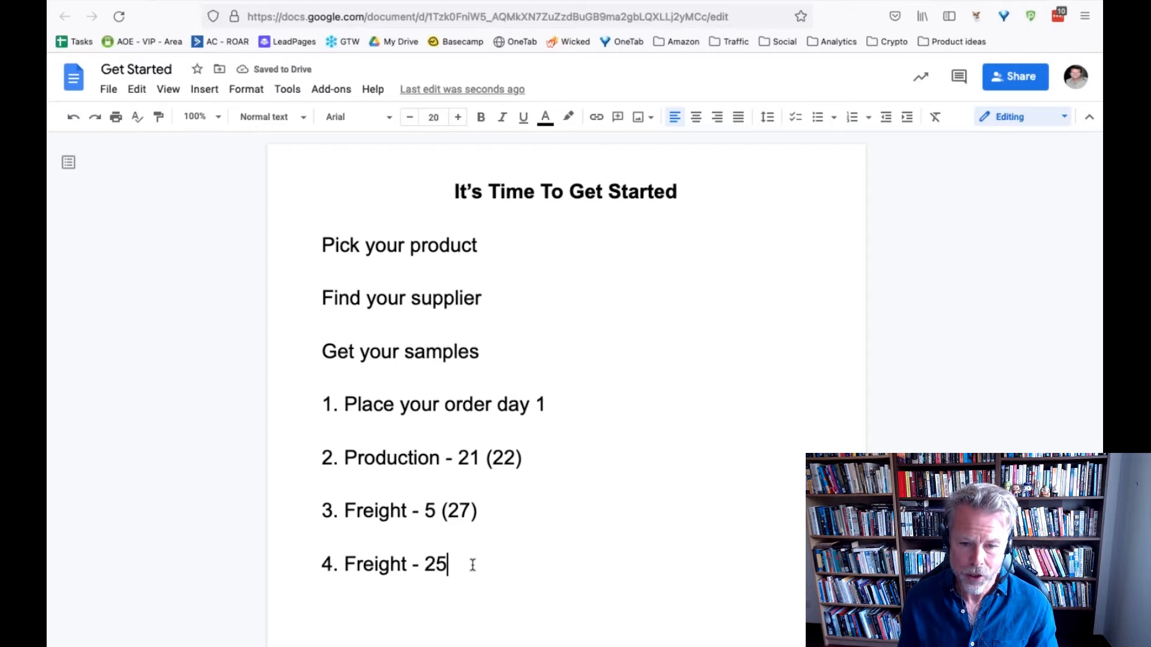
pyautogui.write('(')
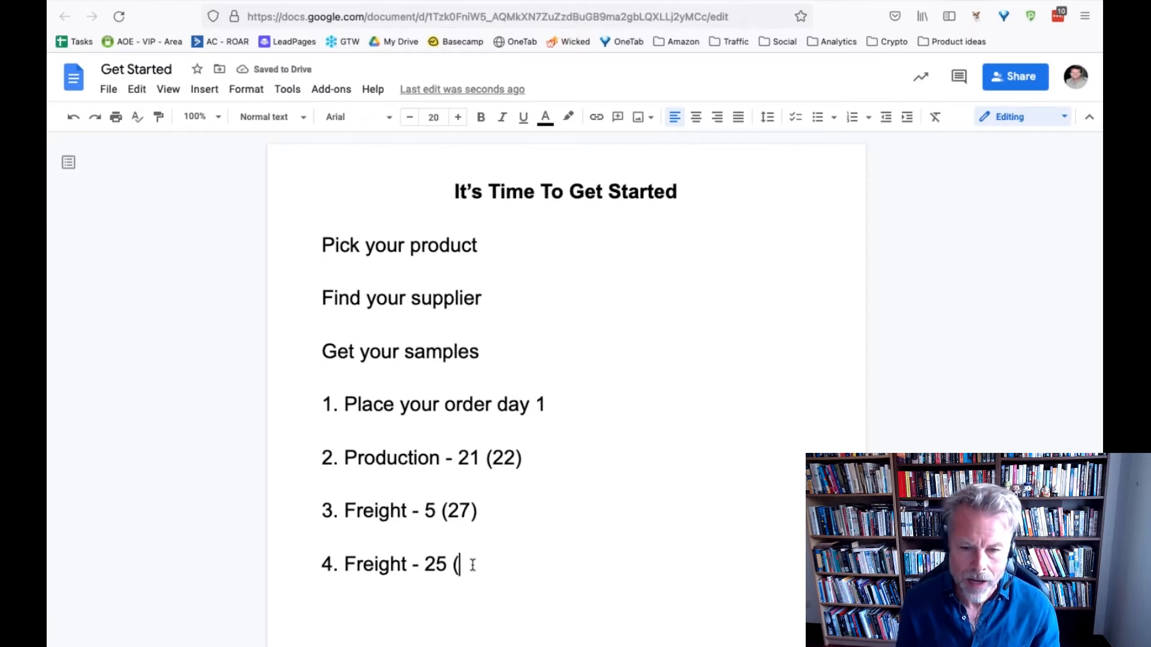
pyautogui.write('52')
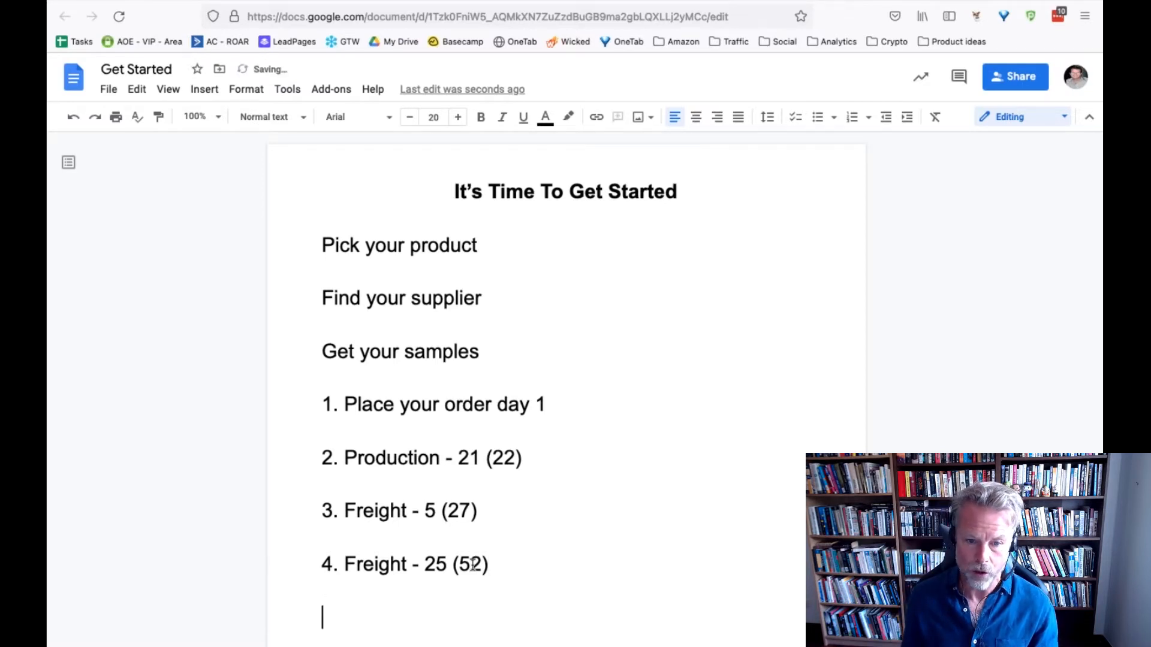
pyautogui.write('5')
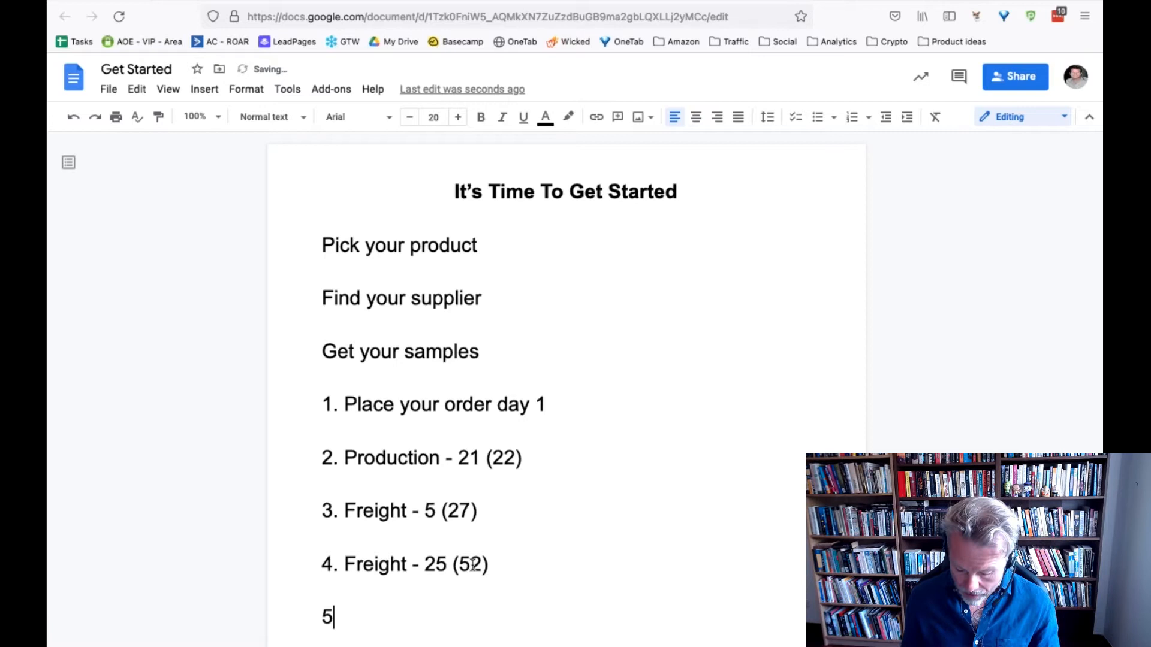
# Step: Complete list item 5 as 'Port checks - 5 (57)' and begin item 6
pyautogui.write('. Port')
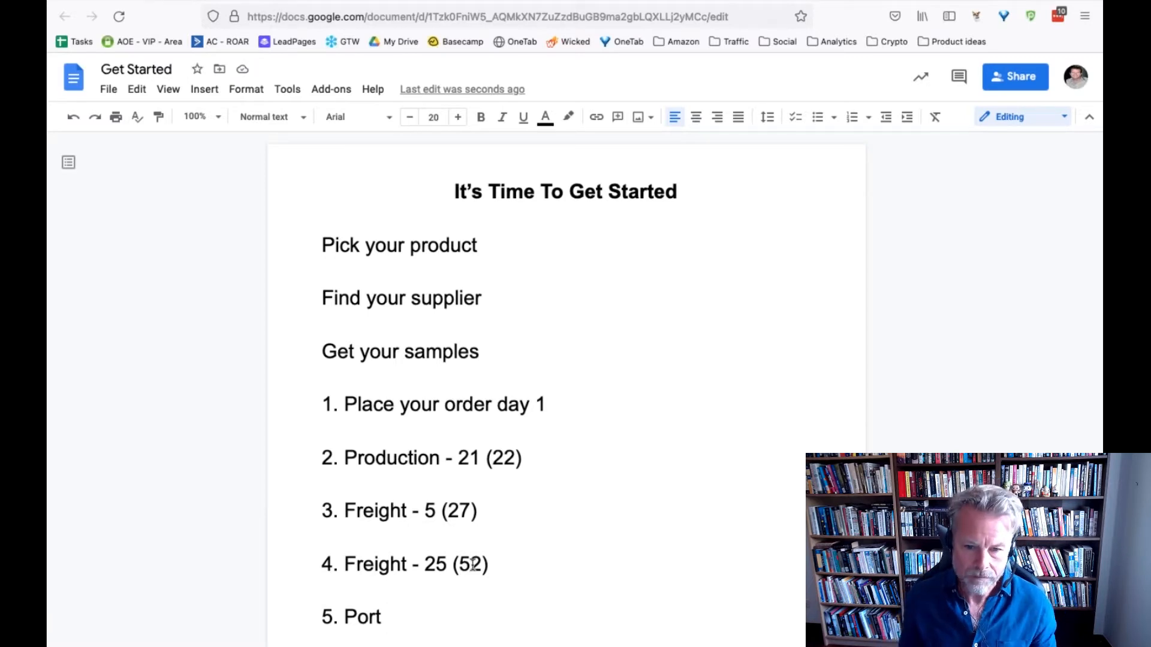
pyautogui.write('checks -')
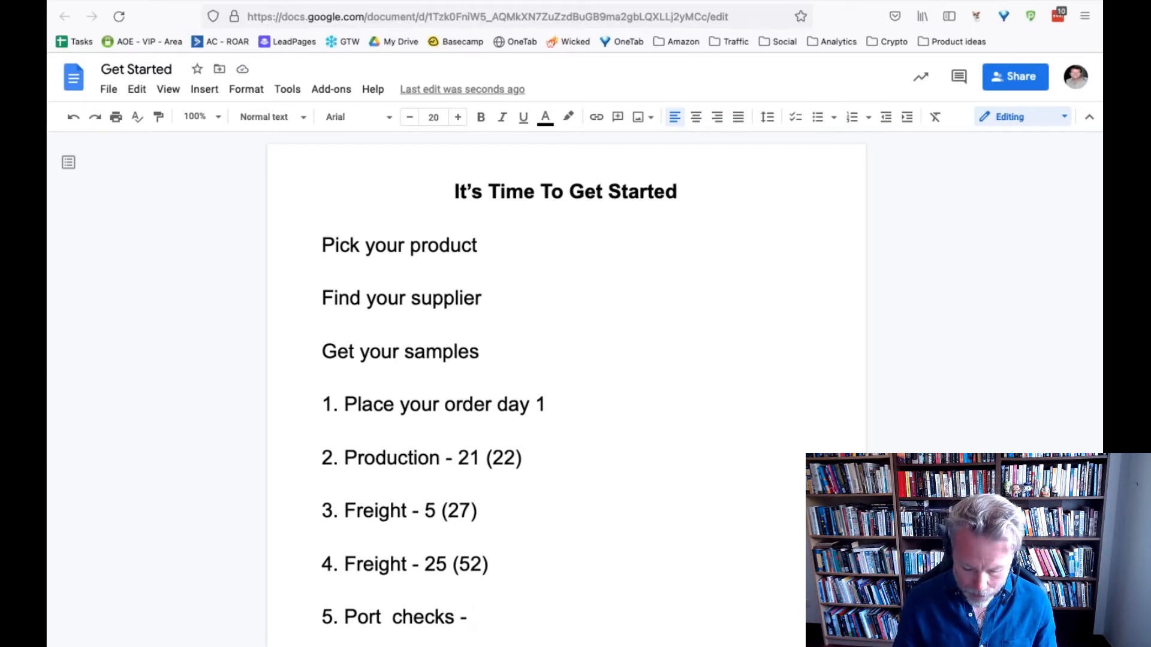
pyautogui.write('5 (')
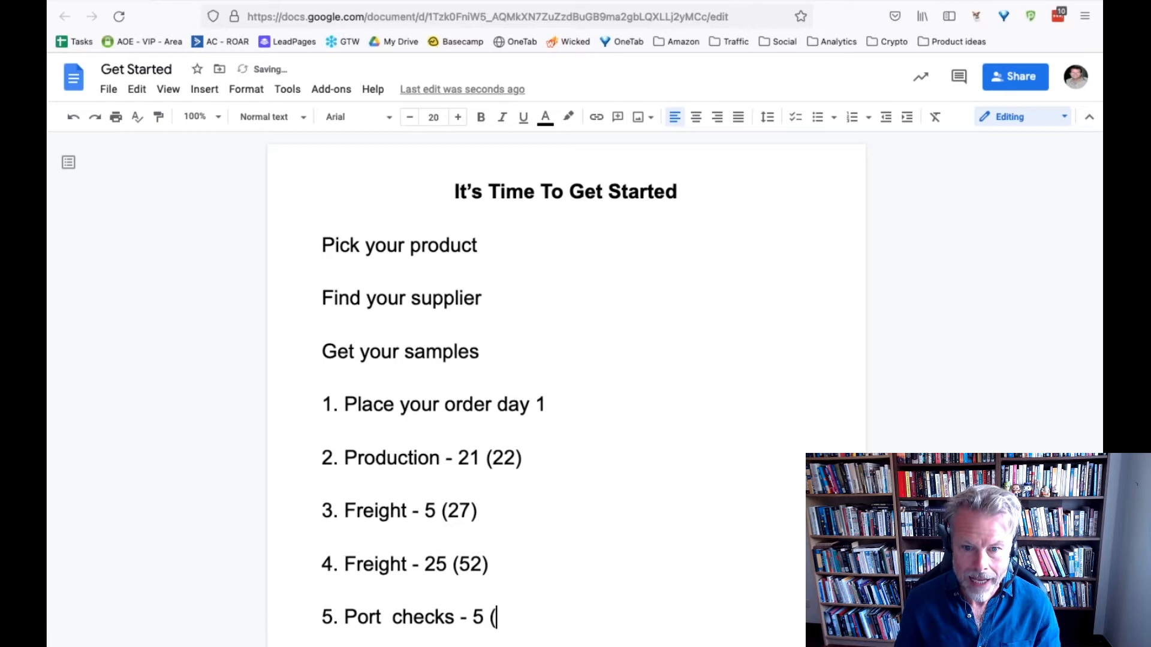
pyautogui.write('57')
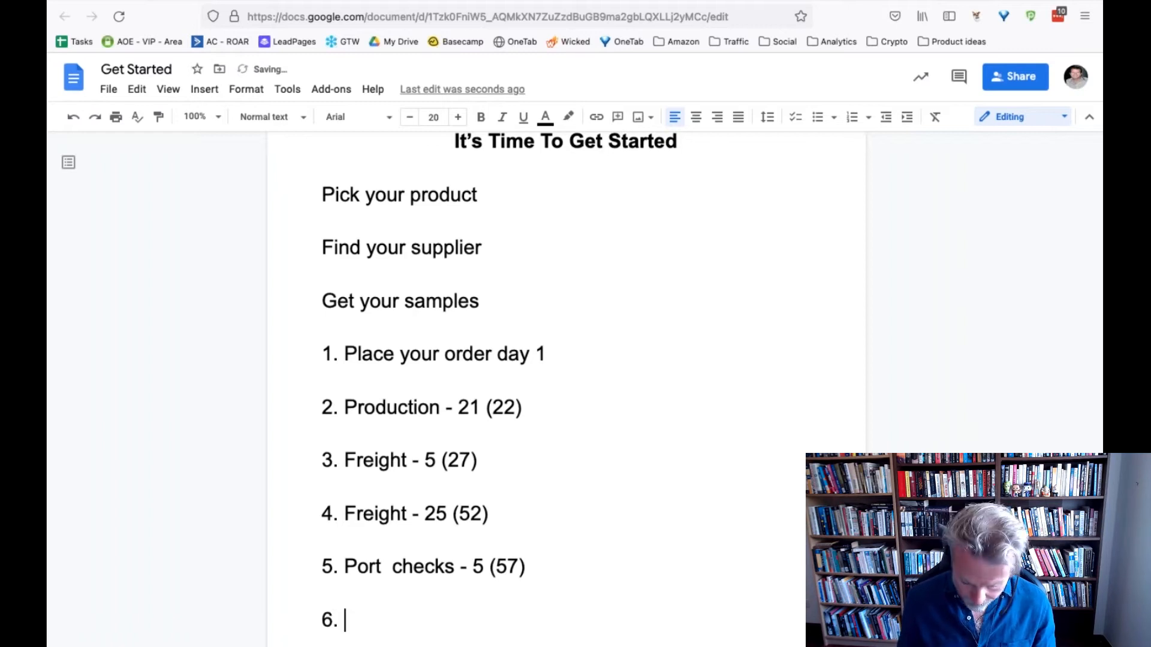
# Step: Enter 'FBA warehouses 7 (64)' as list item 6 and begin item 7
pyautogui.write('FBA wareho')
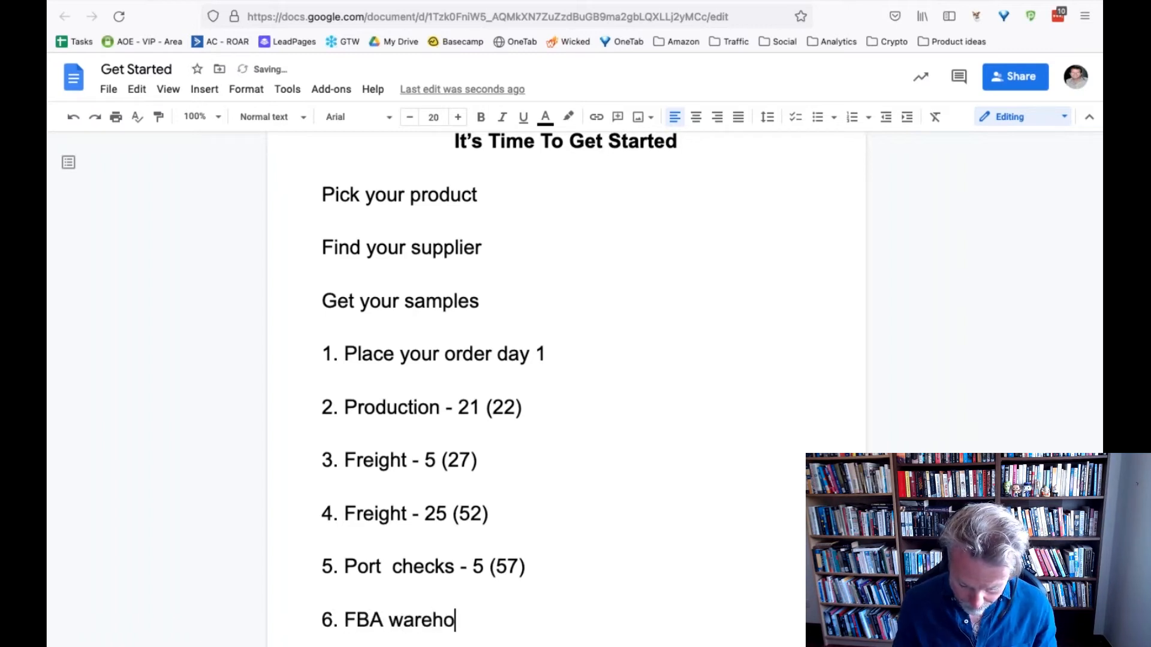
pyautogui.write('uses')
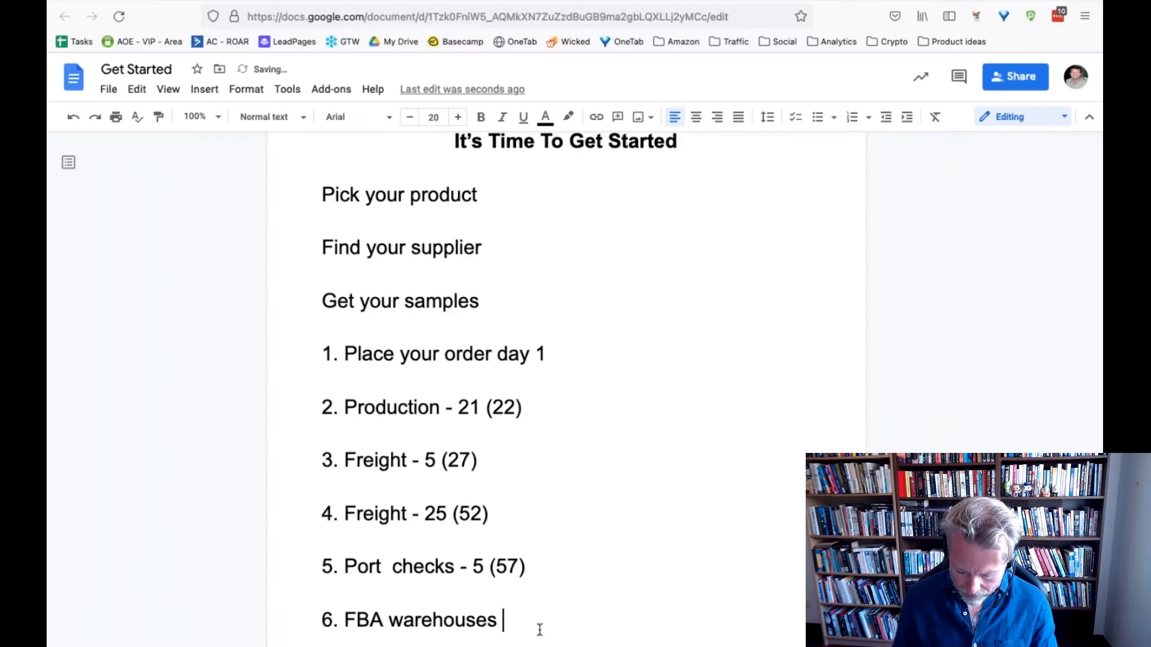
pyautogui.write('7')
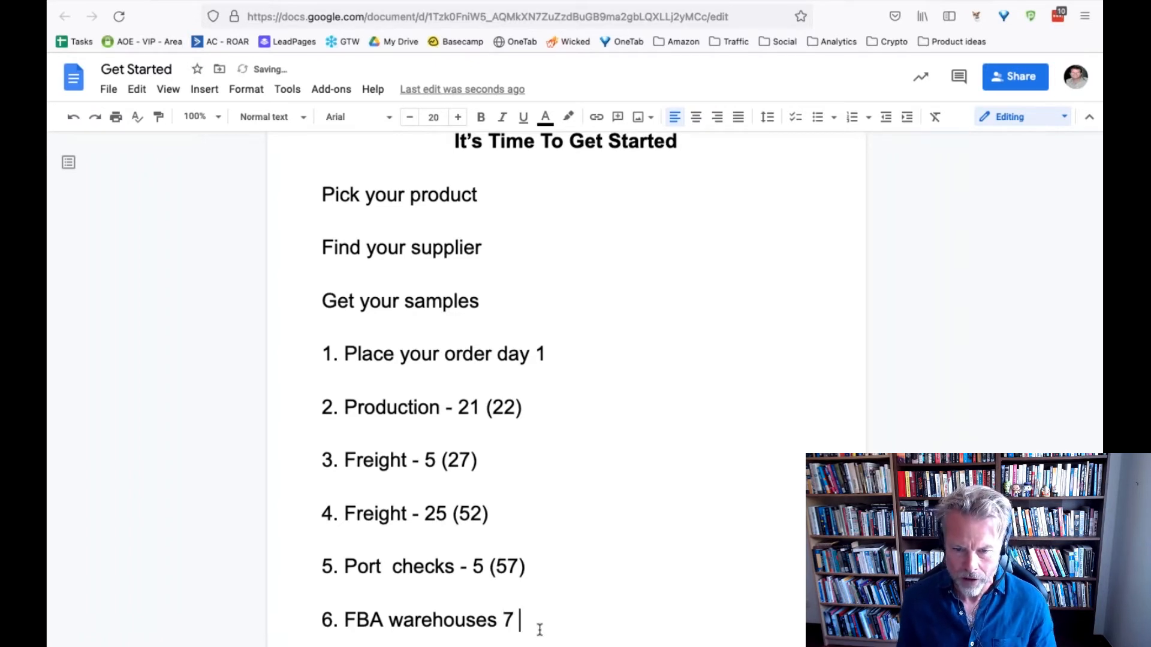
pyautogui.write('(')
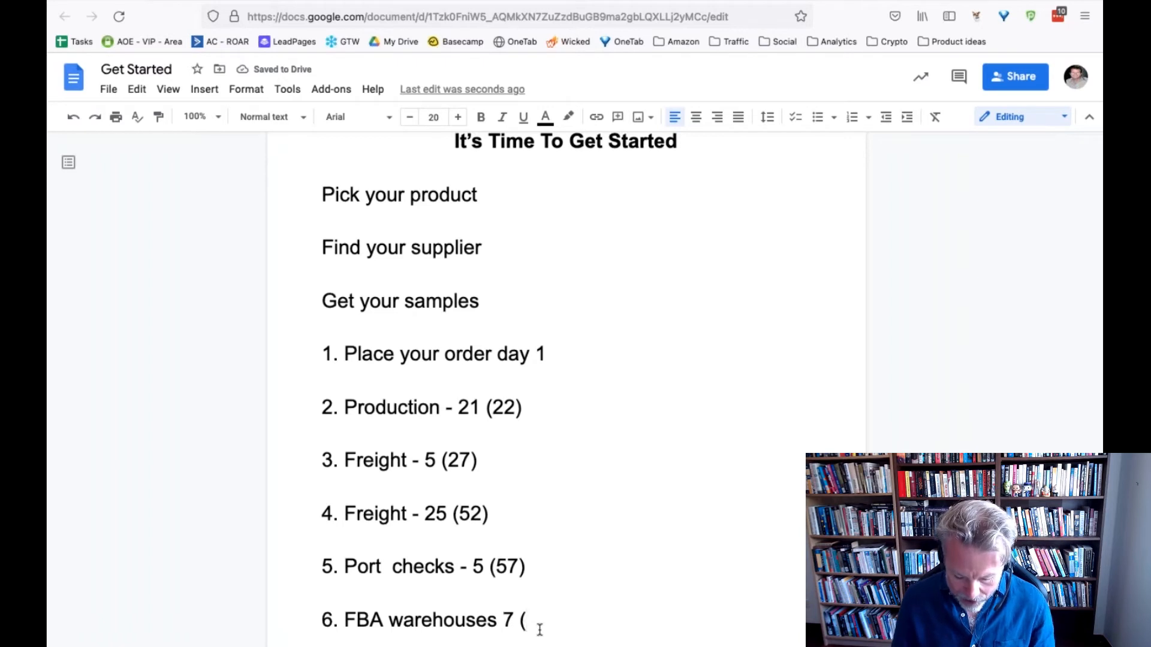
pyautogui.write('64)')
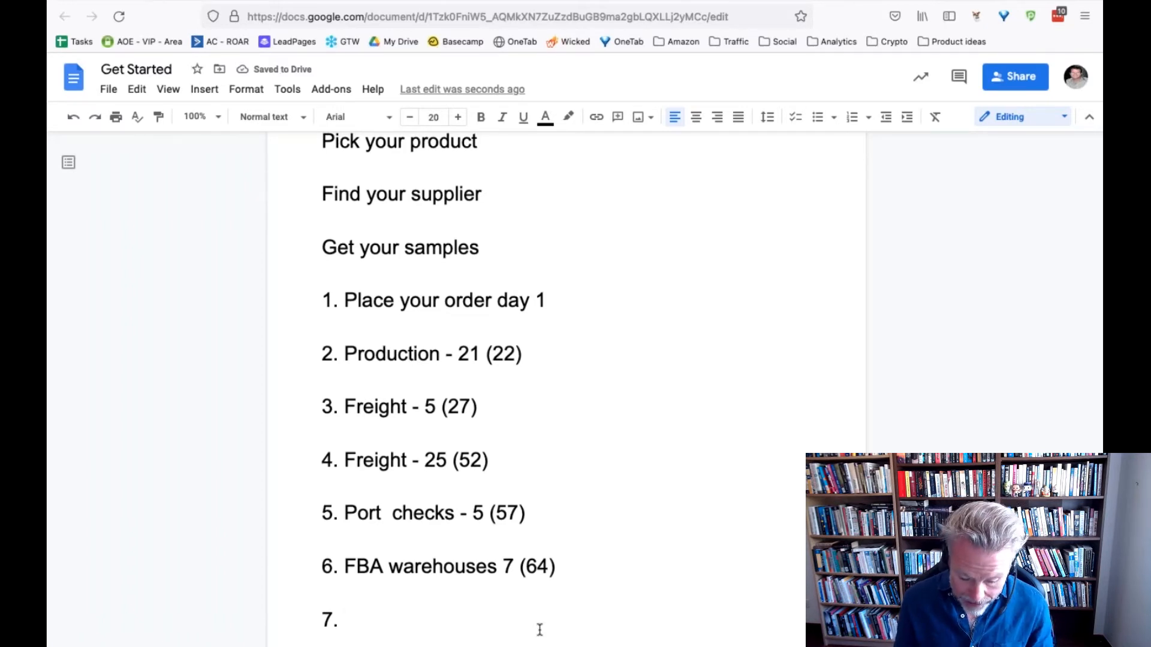
# Step: Fill list item 7 with 'Reviews 5 (69)'
pyautogui.write('Reviews')
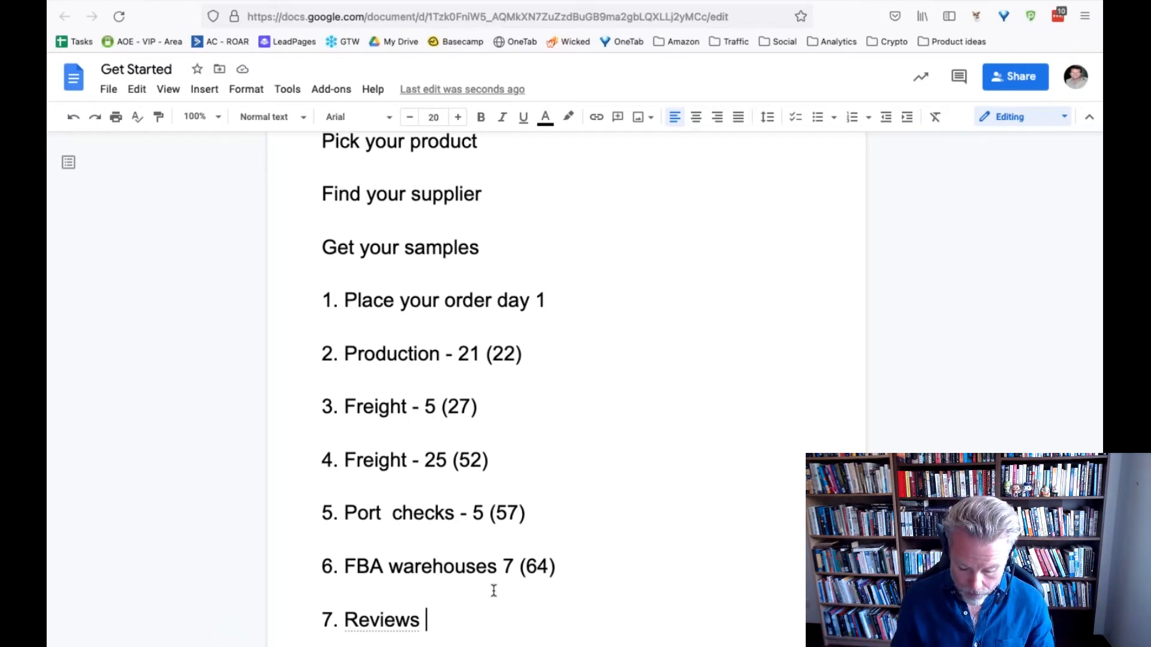
pyautogui.write('(')
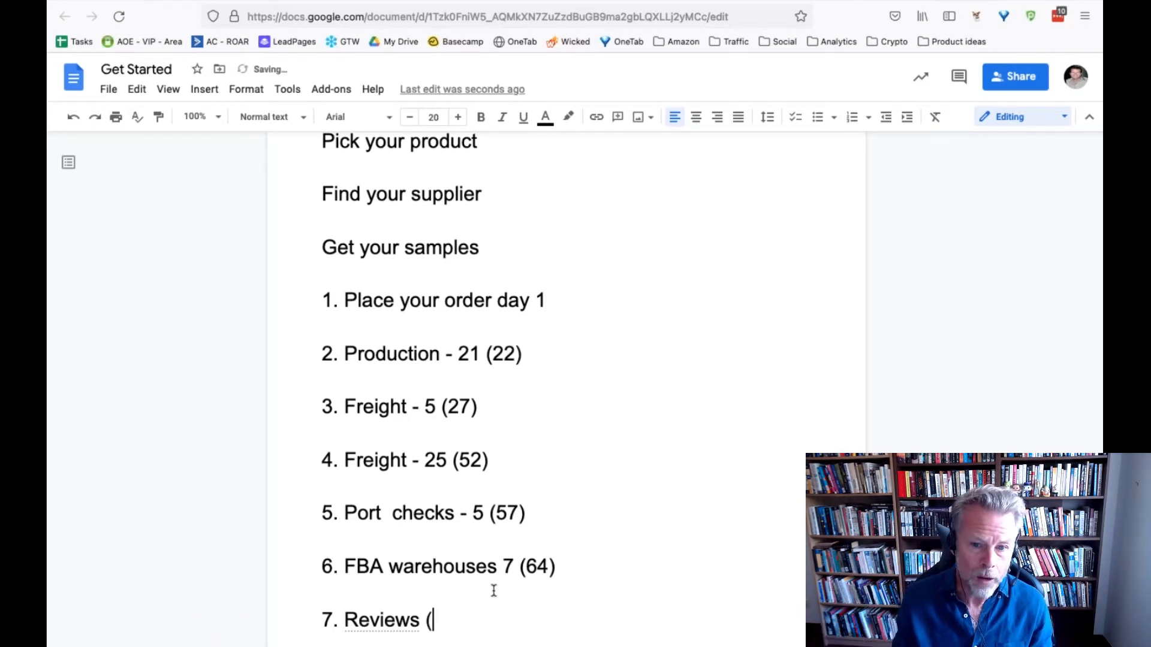
pyautogui.write('5')
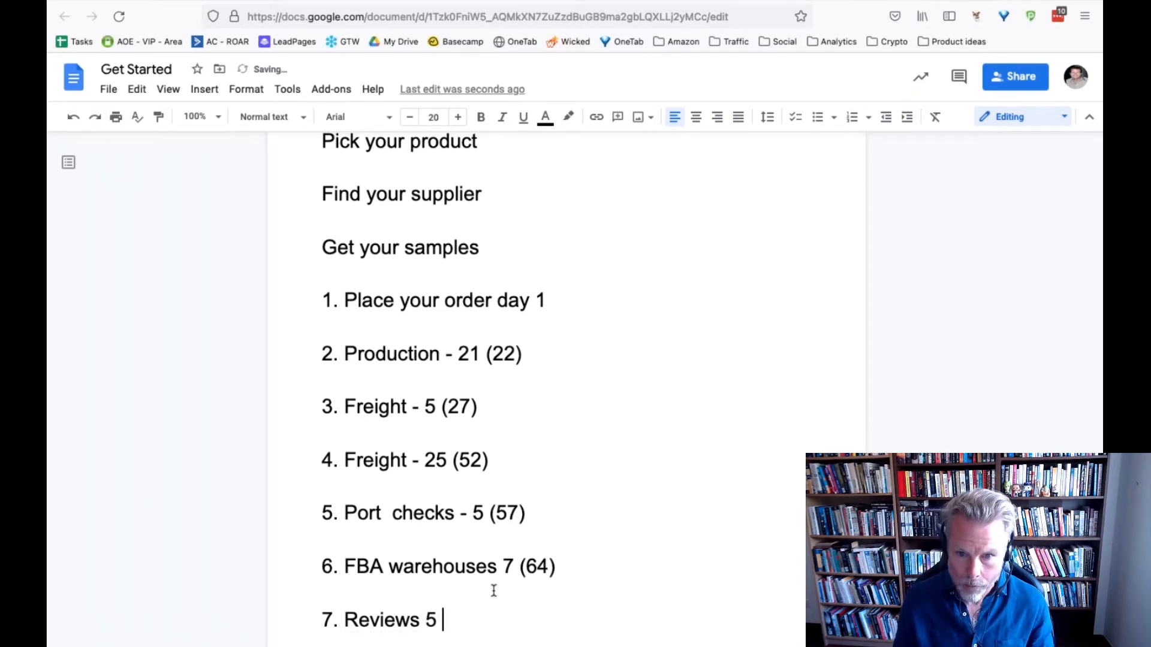
pyautogui.write('(69')
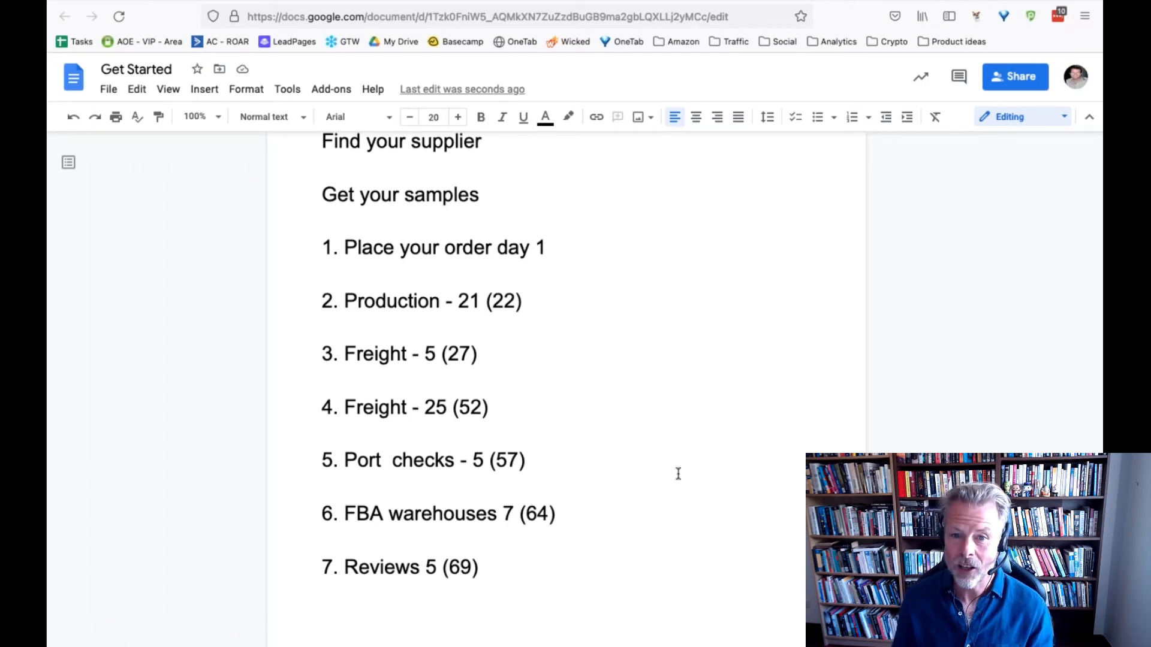
pyautogui.moveTo(324, 264); pyautogui.dragTo(556, 523)
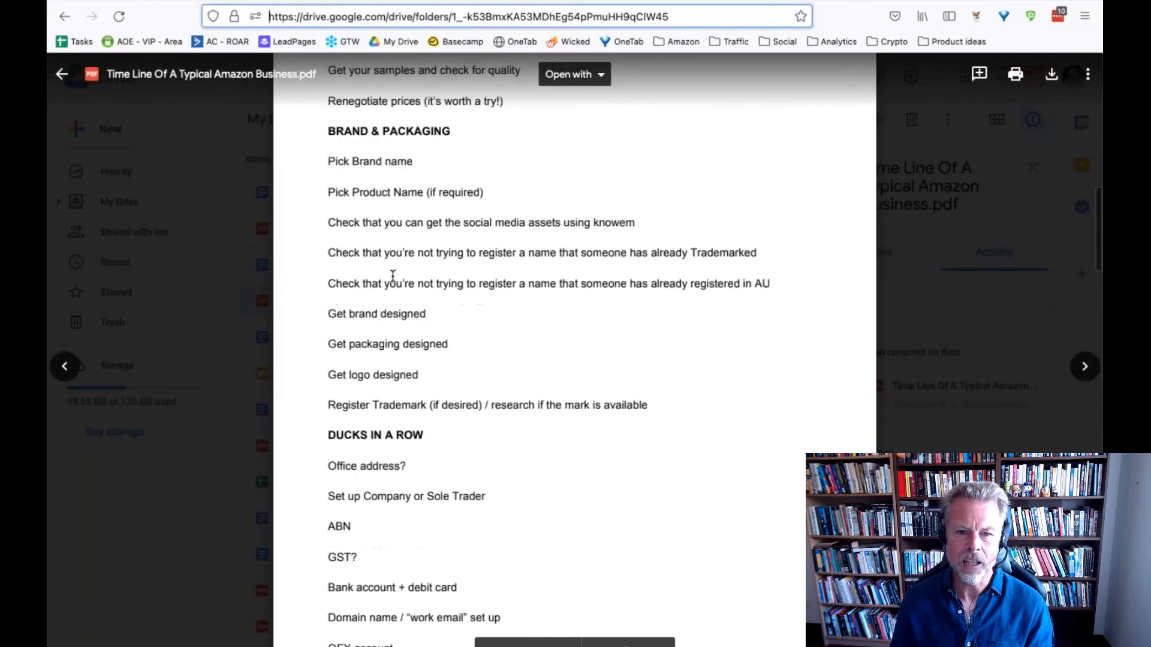
pyautogui.scroll(-3)
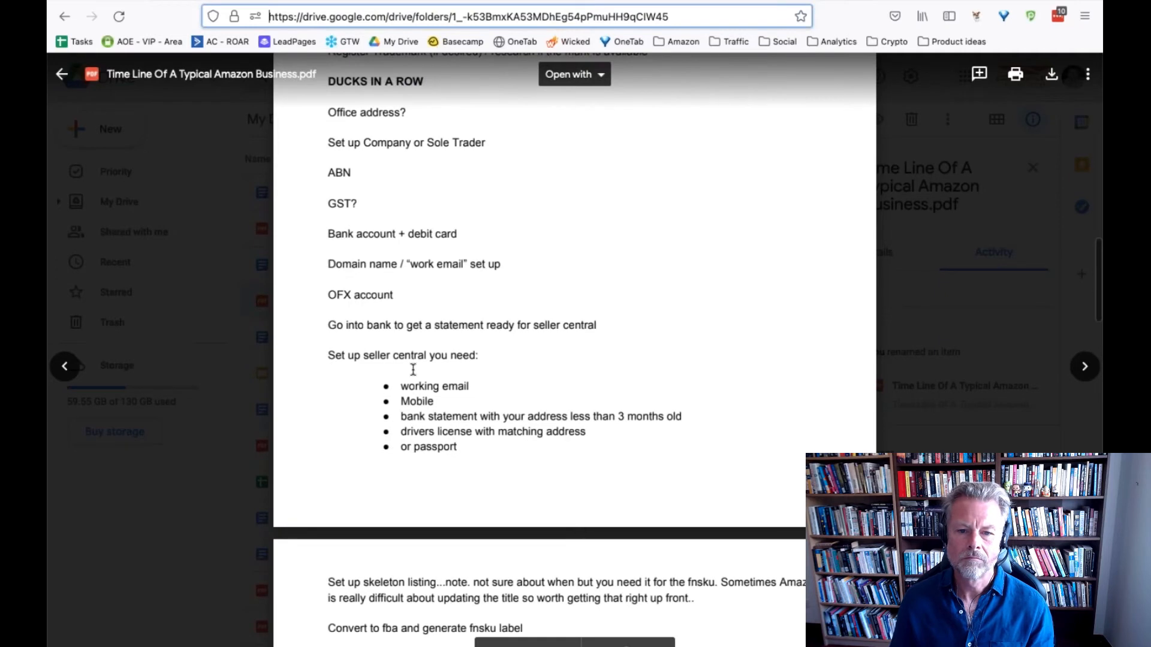
pyautogui.scroll(-3)
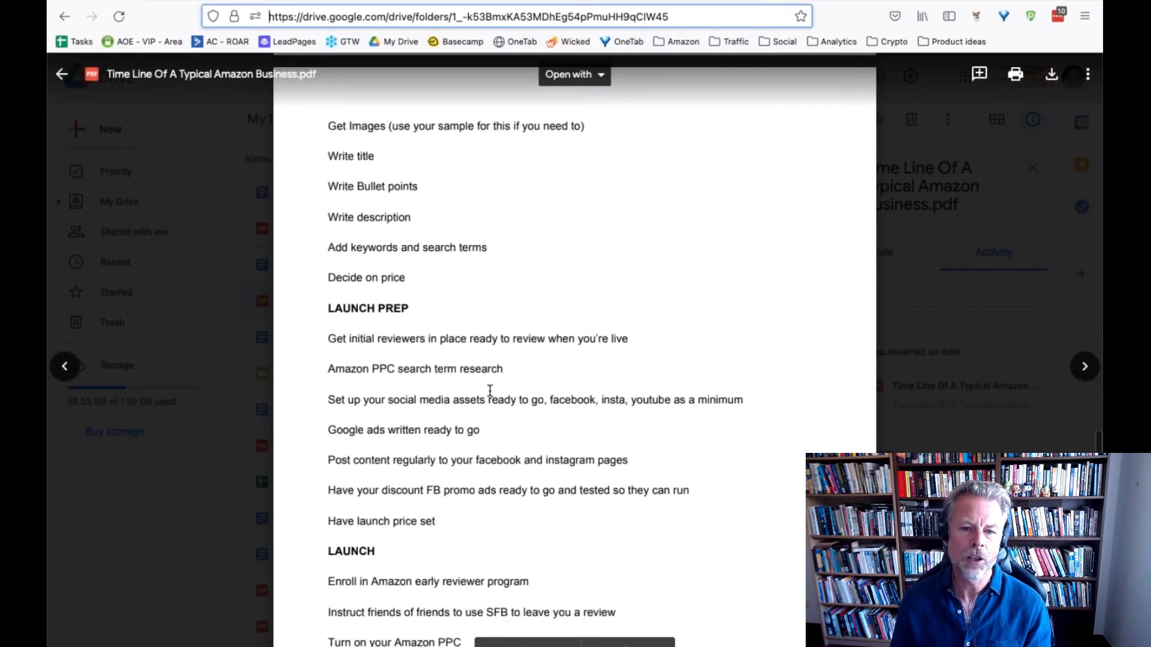
pyautogui.scroll(-3)
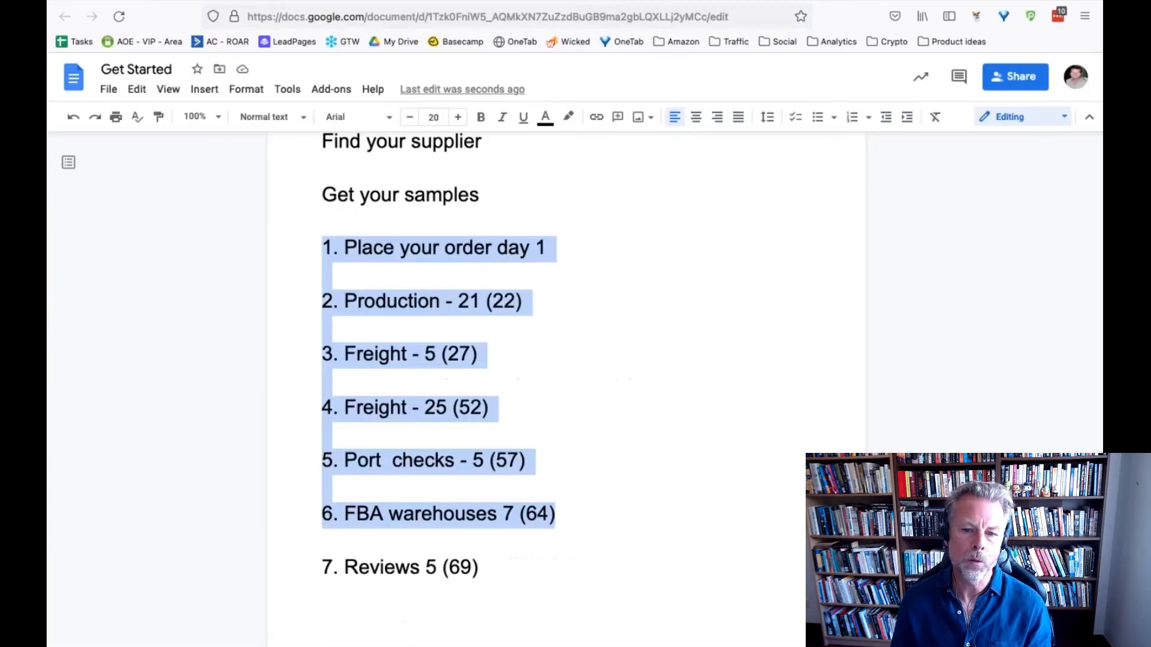
pyautogui.click(489, 407)
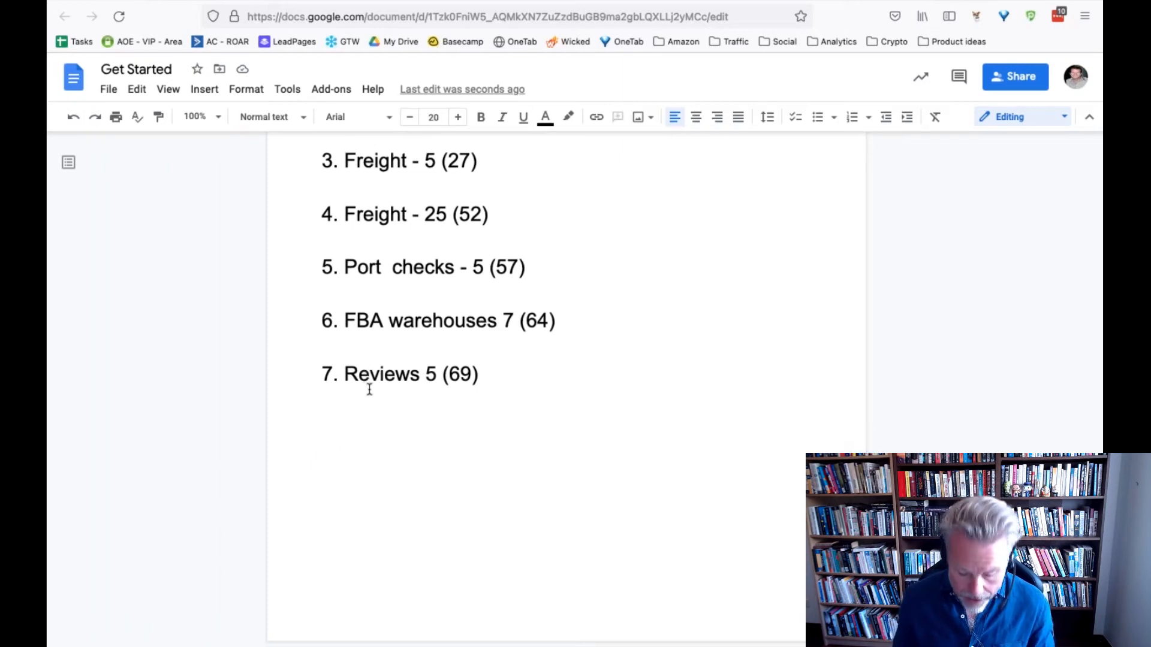
# Step: Add date lines '1st of November Christmas', '15th Nov' and '1st Dec' below the list
pyautogui.write('1st of')
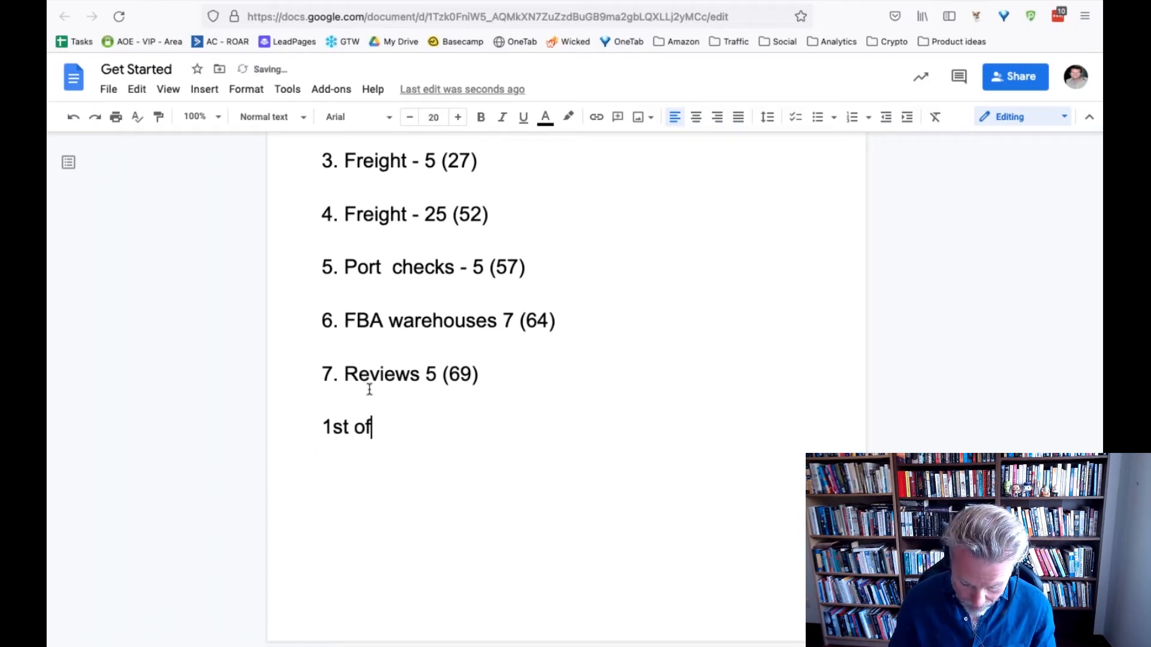
pyautogui.write('November')
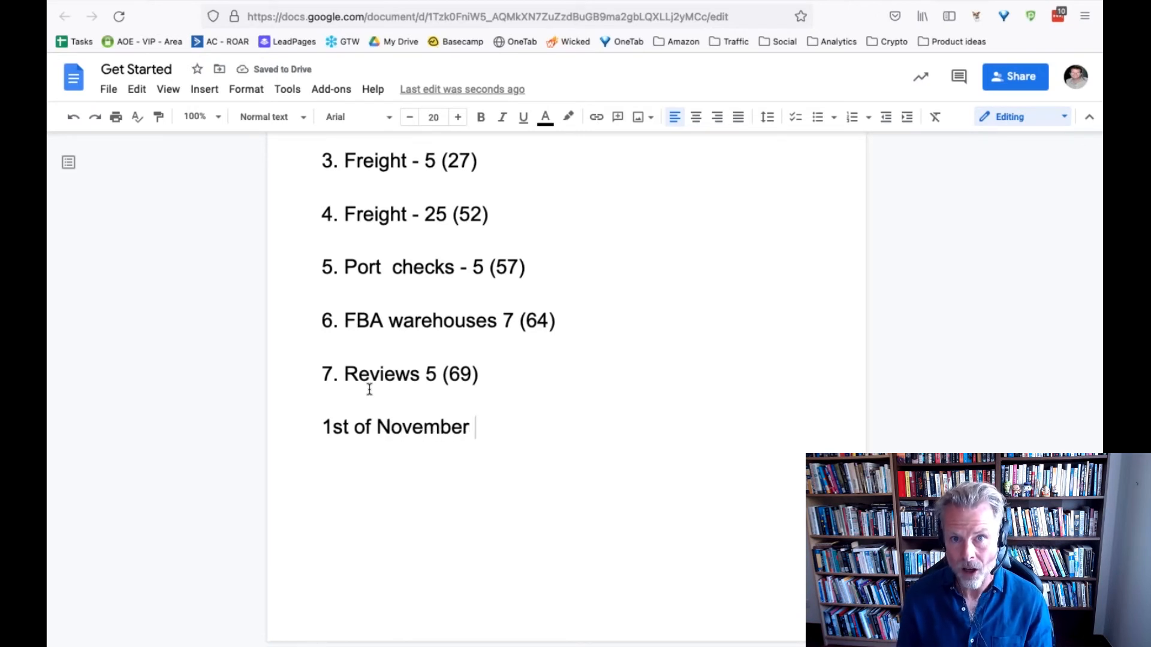
pyautogui.write('Chri')
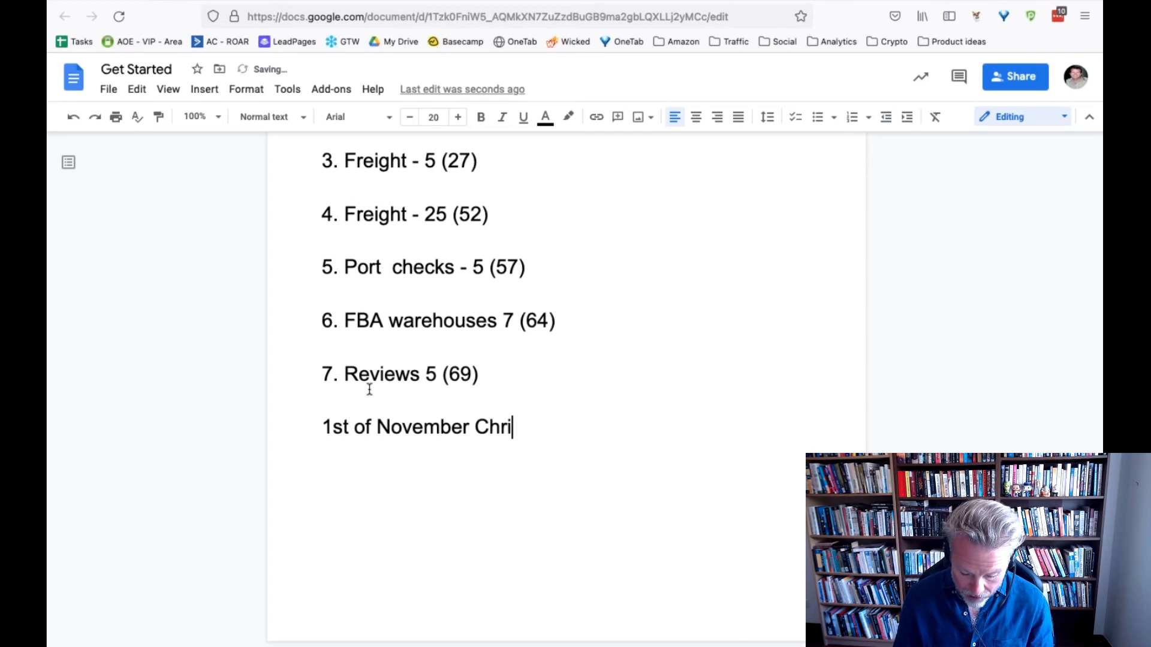
pyautogui.write('stmas')
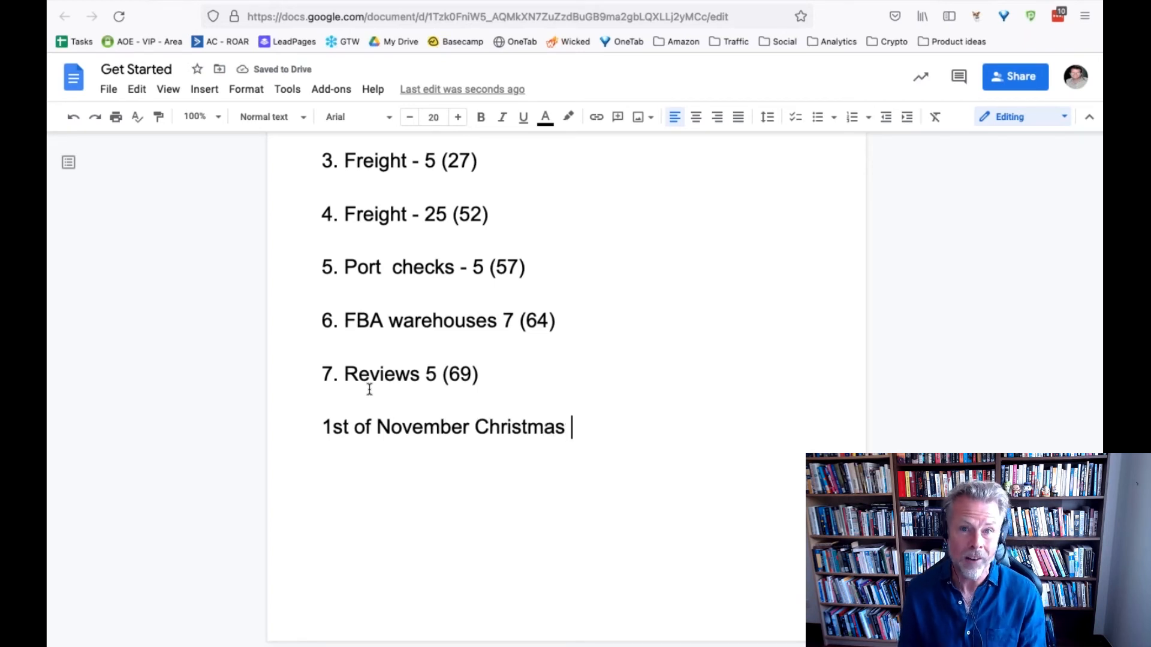
pyautogui.press('enter')
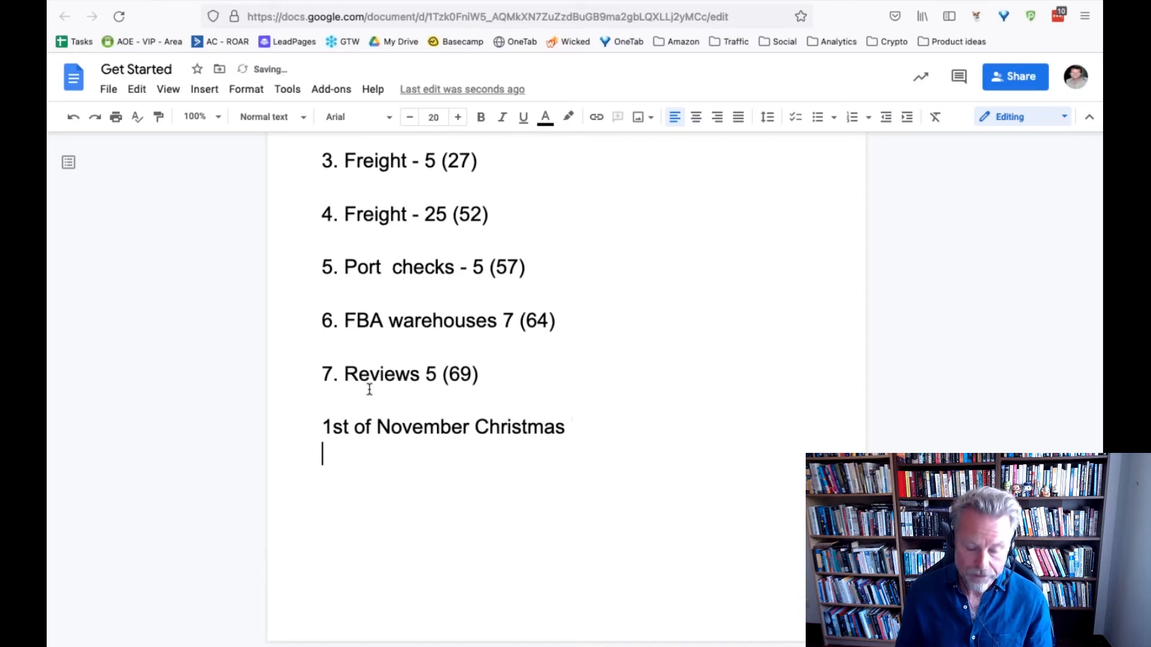
pyautogui.write('15th Nov')
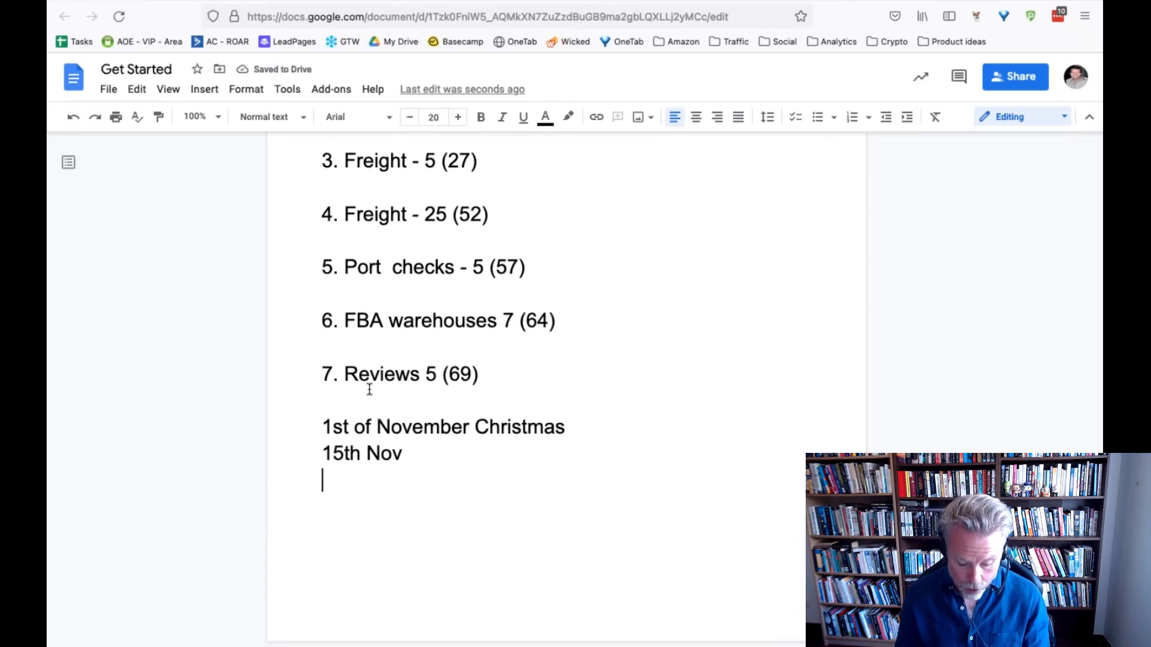
pyautogui.write('1st Dece')
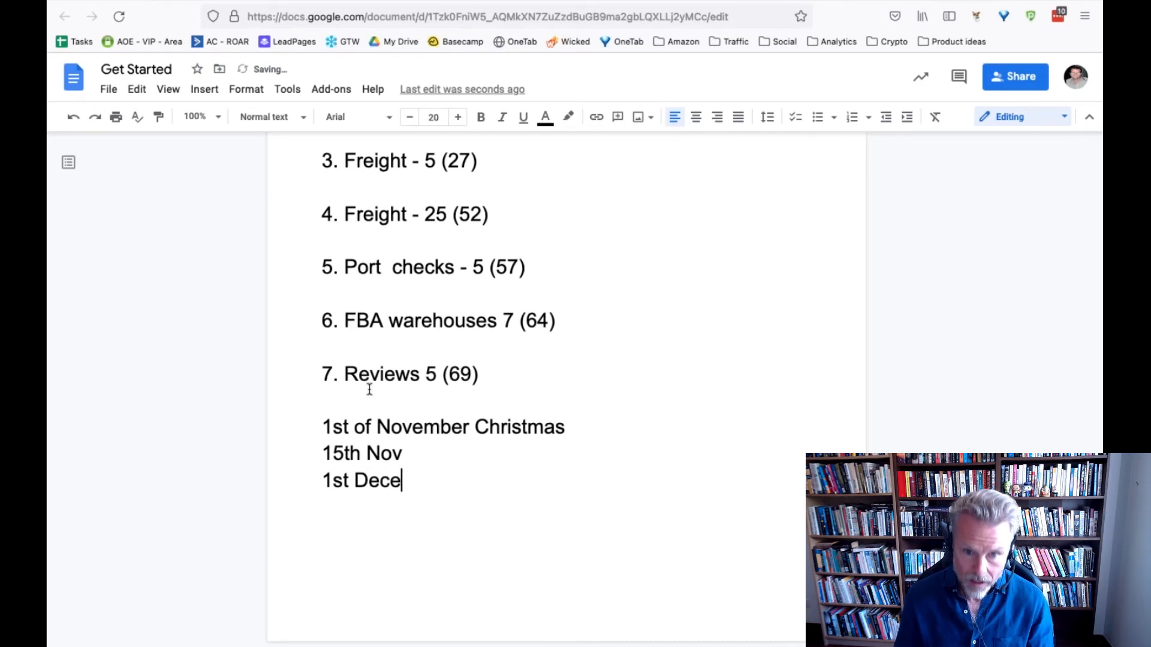
pyautogui.press('Backspace')
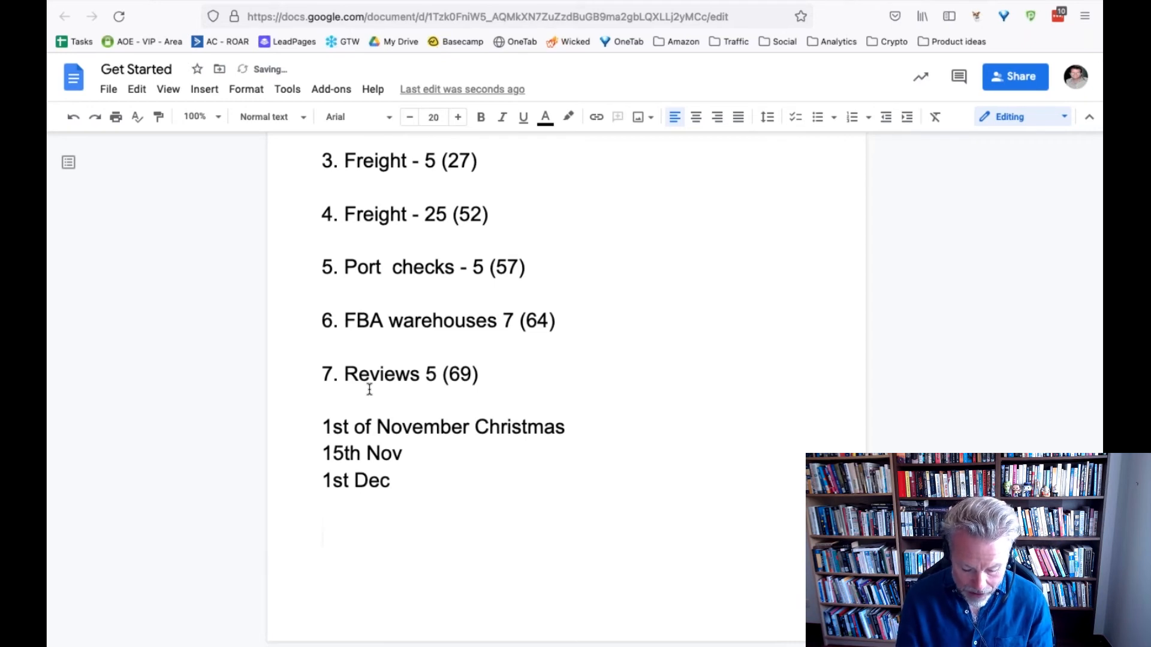
# Step: Add the dates '21st - 22nd' and '26th December' on separate lines
pyautogui.write('21st -')
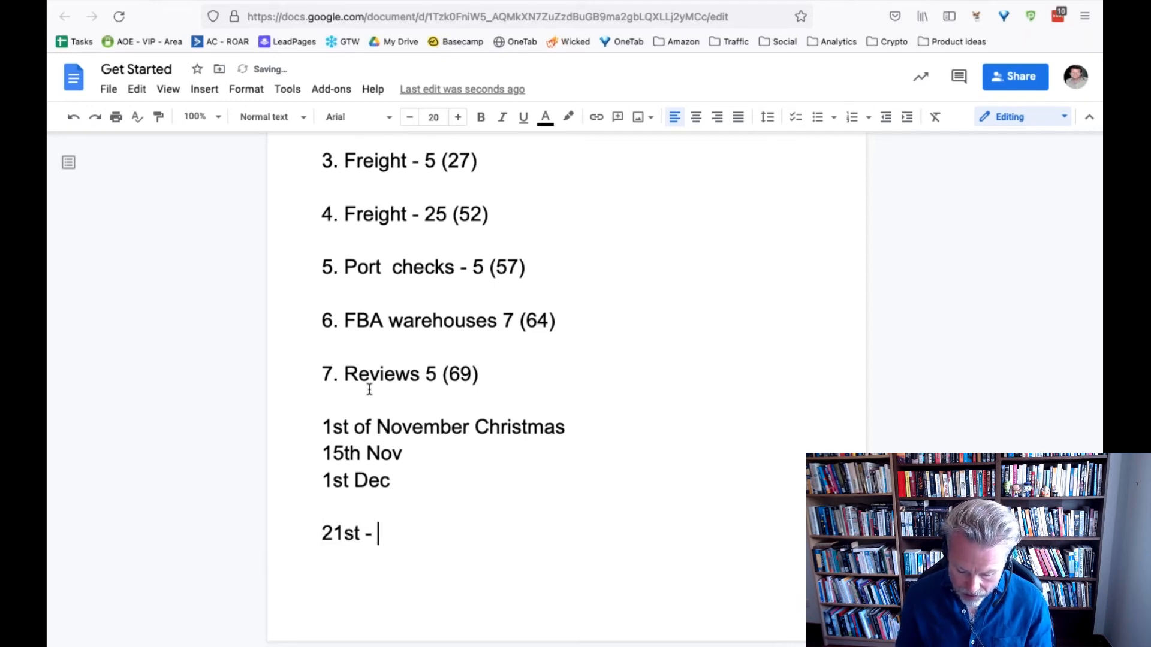
pyautogui.write('22nd')
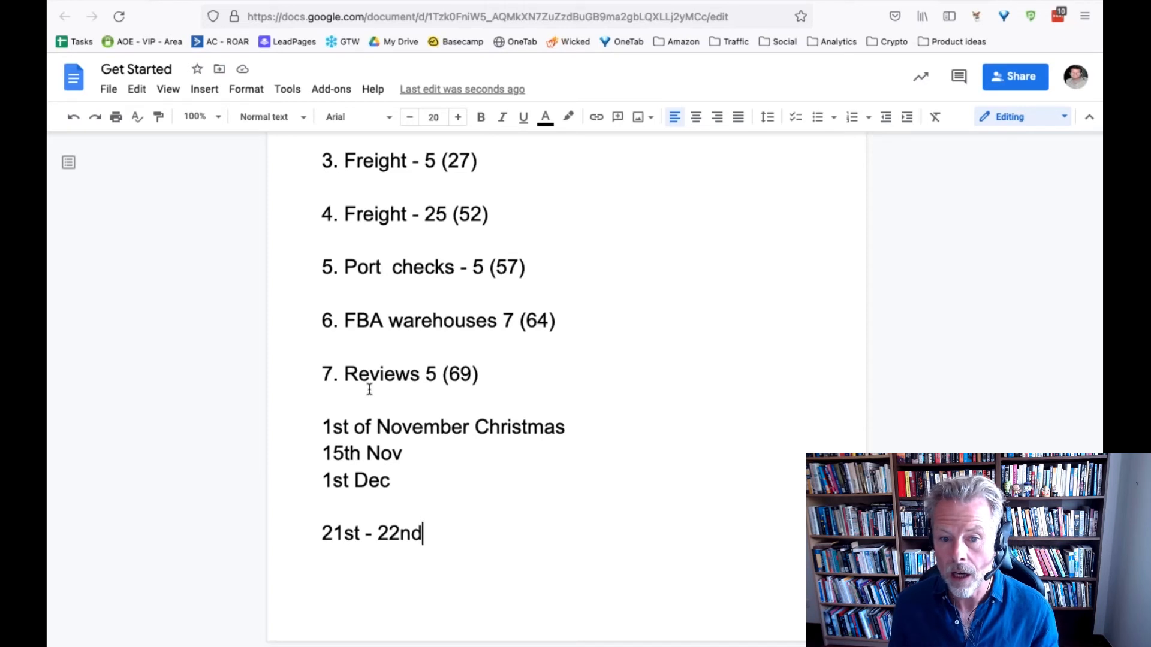
pyautogui.write('2')
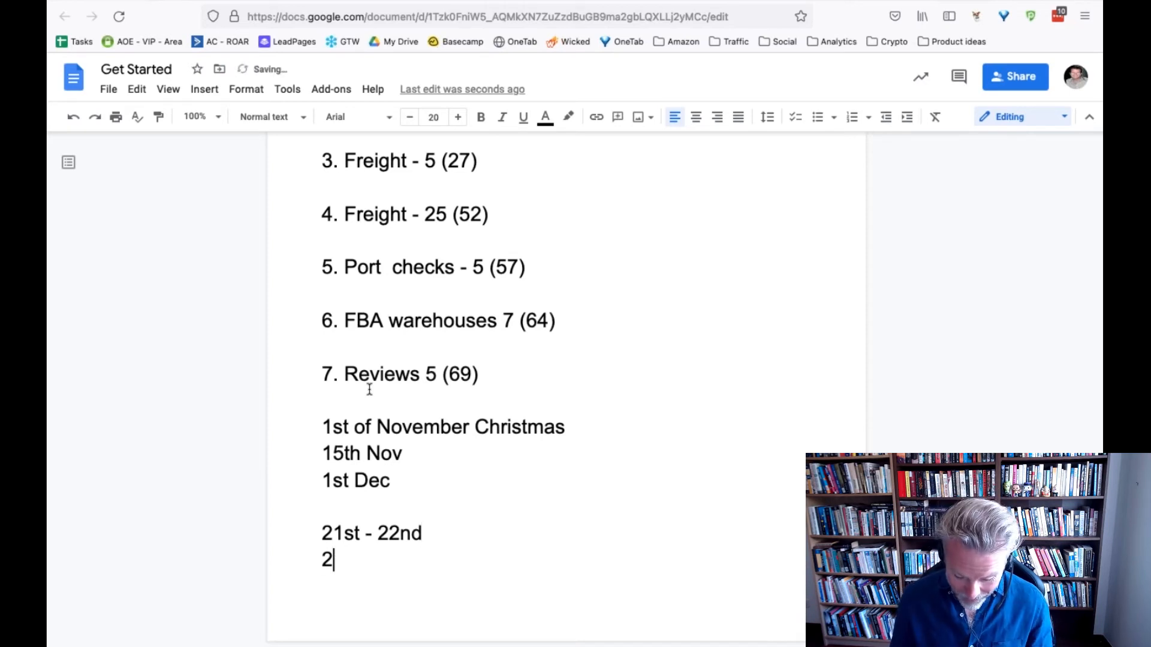
pyautogui.write('6th Decembe')
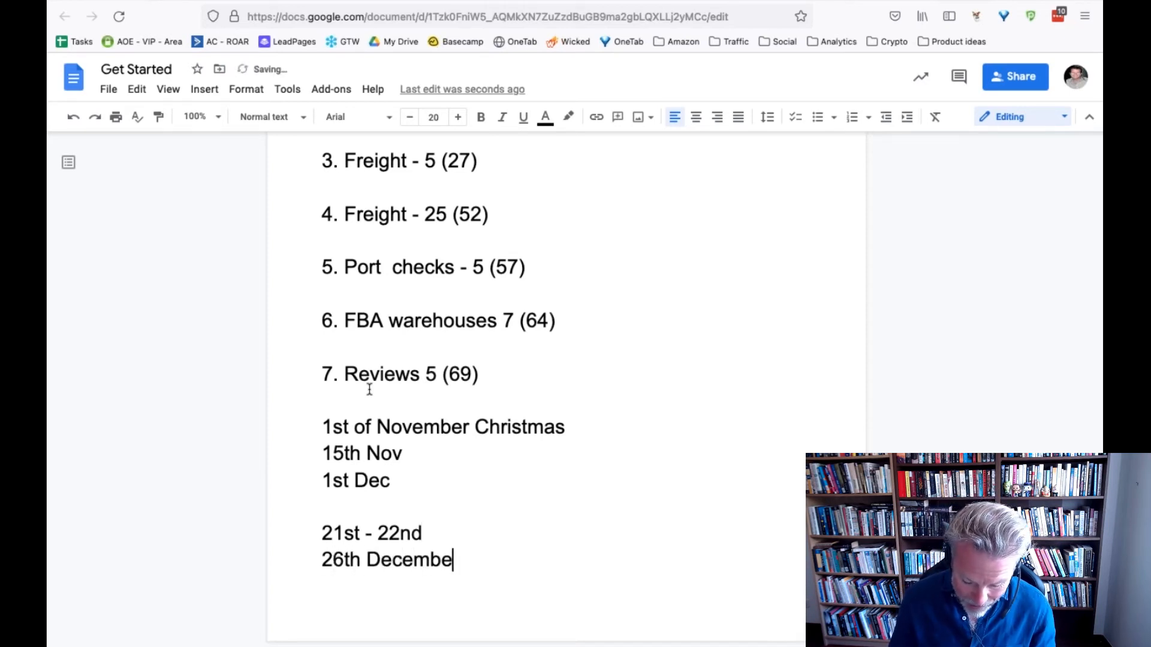
pyautogui.write('r')
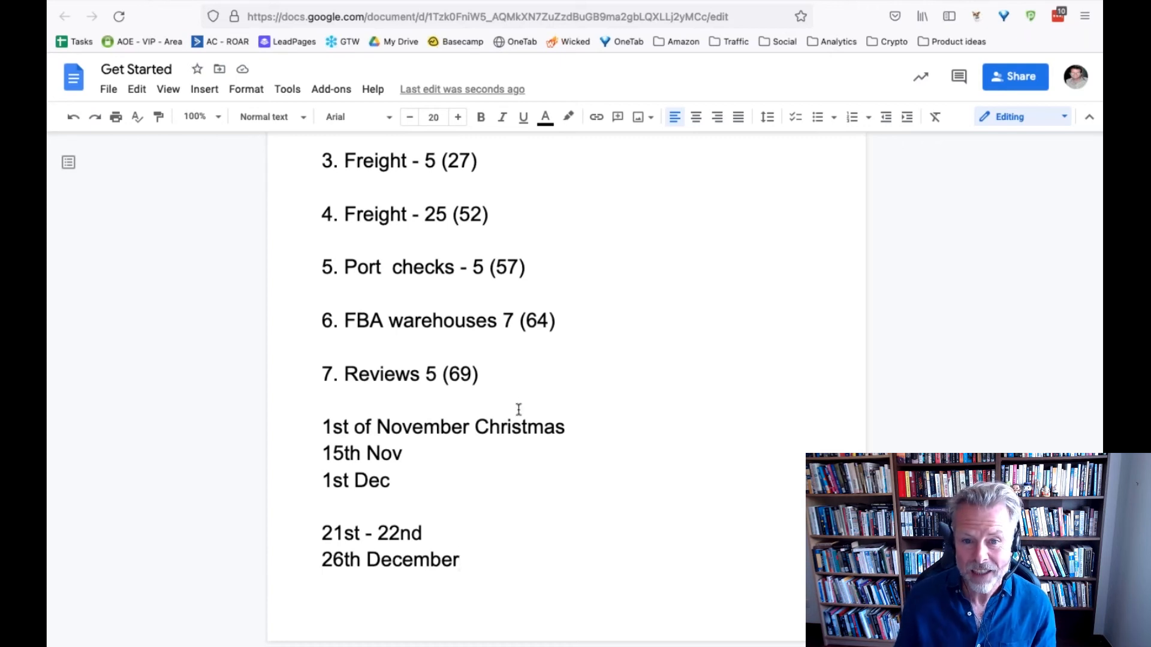
pyautogui.moveTo(499, 320); pyautogui.dragTo(478, 374)
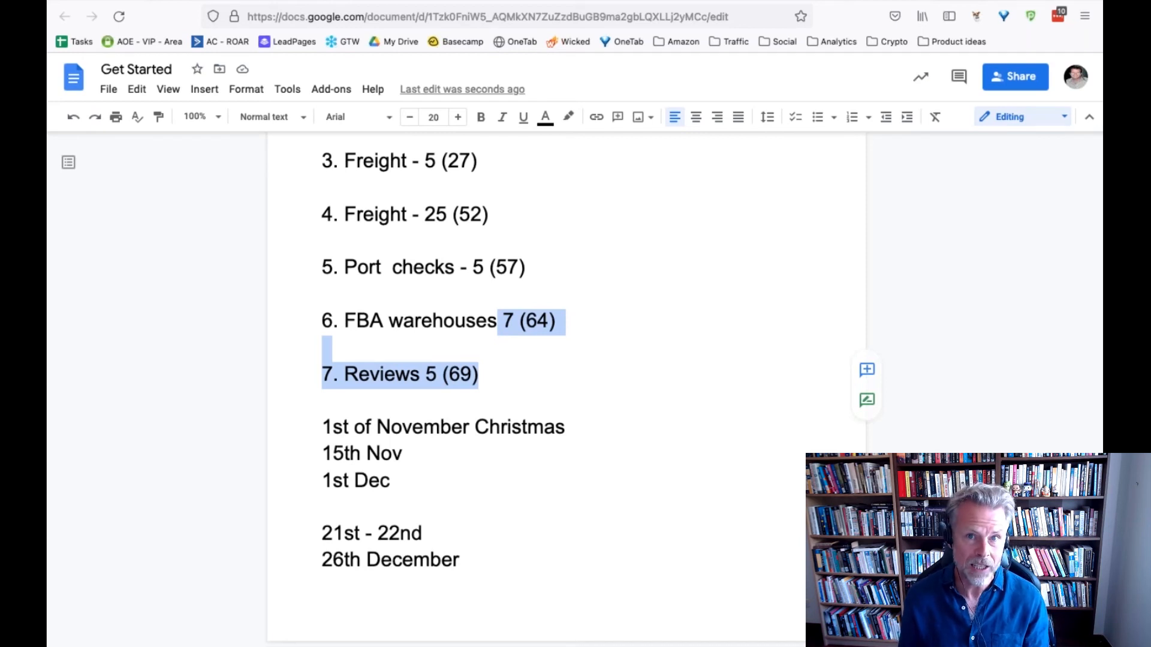
pyautogui.click(410, 453)
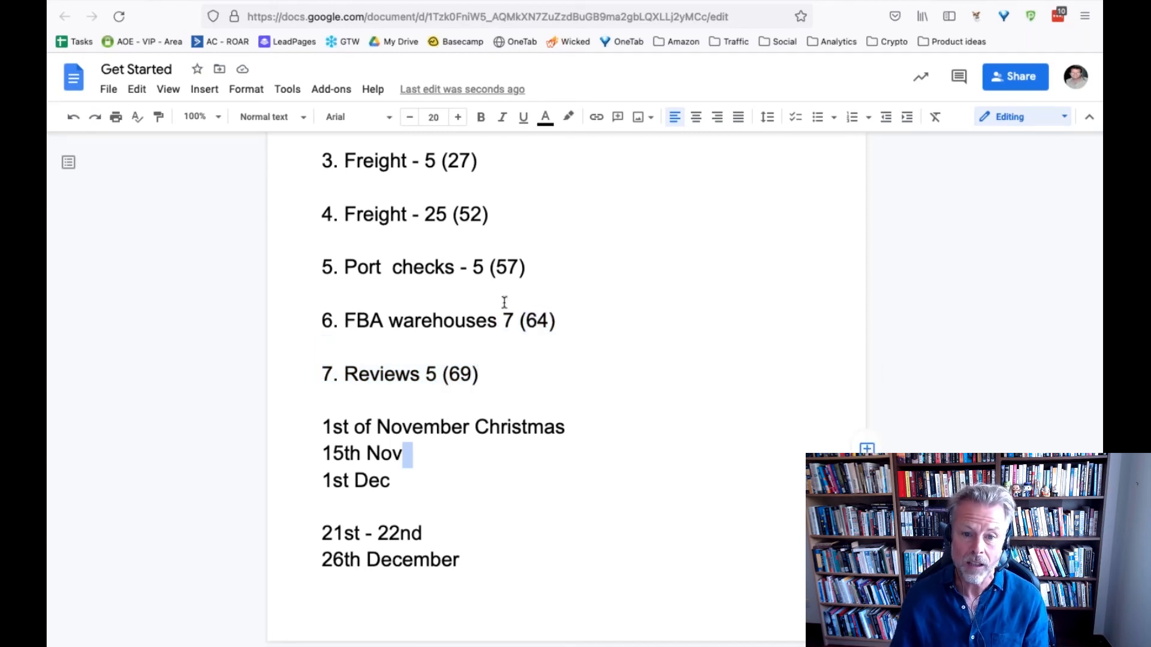